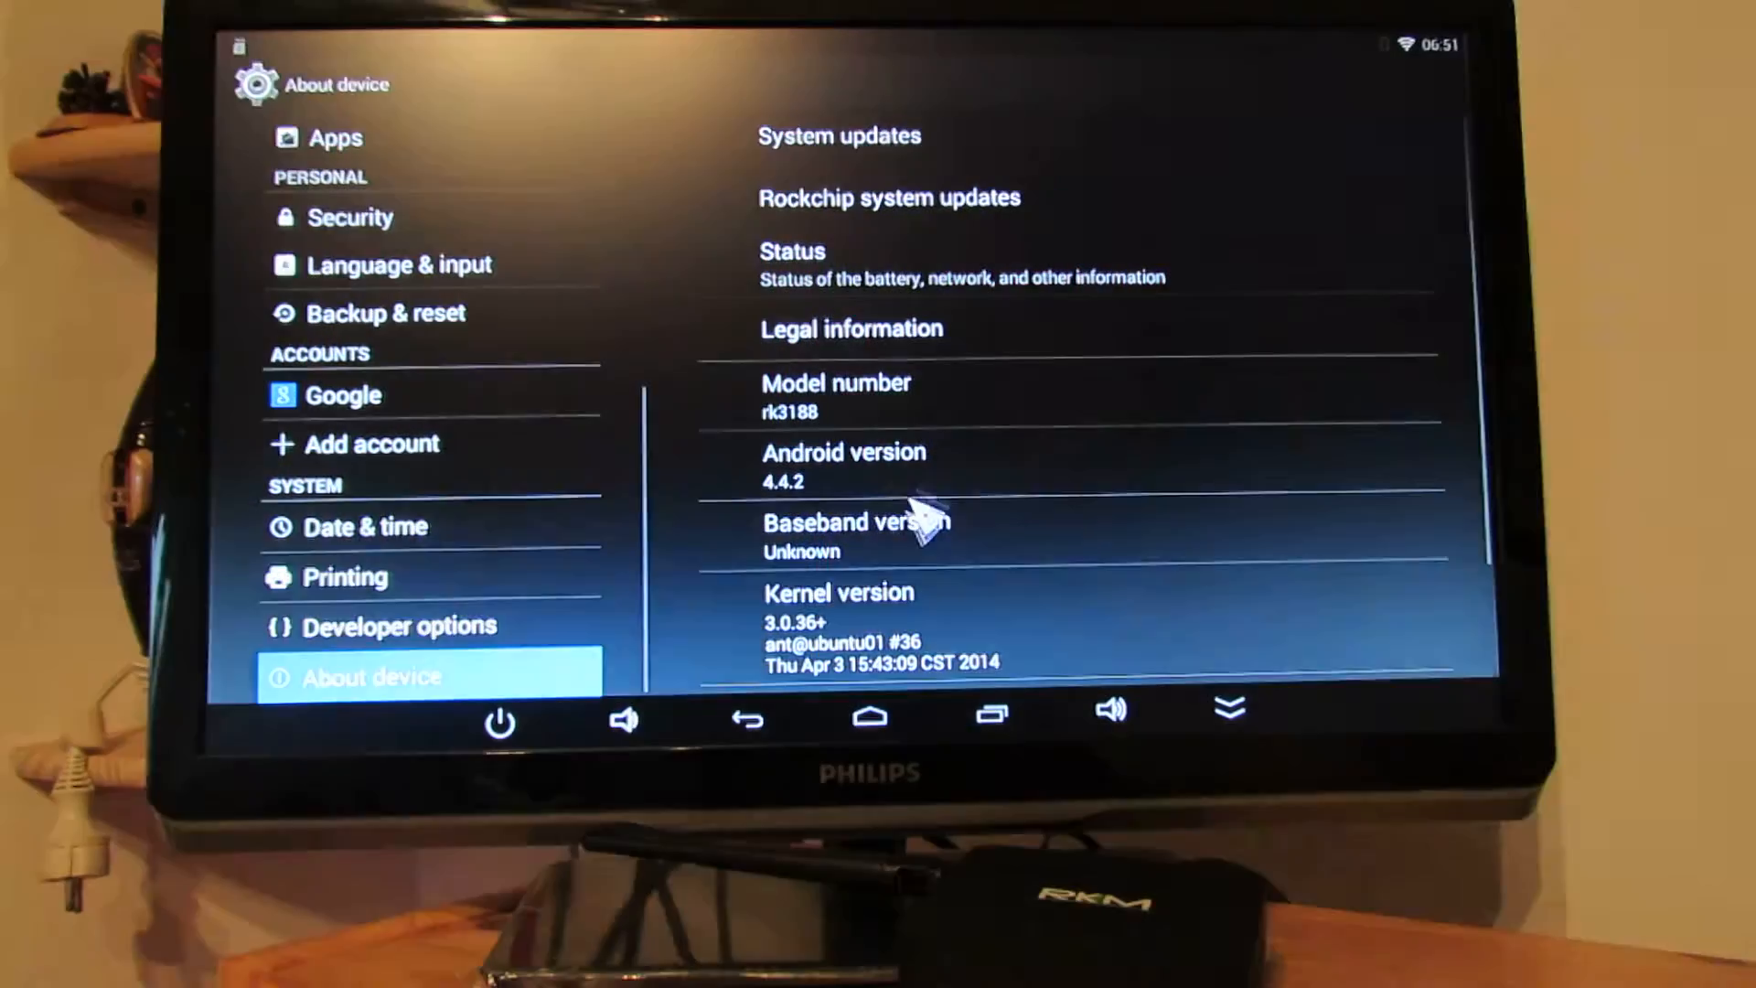
# Review the Developer options debugging settings, then return to the home screen.
pyautogui.click(398, 624)
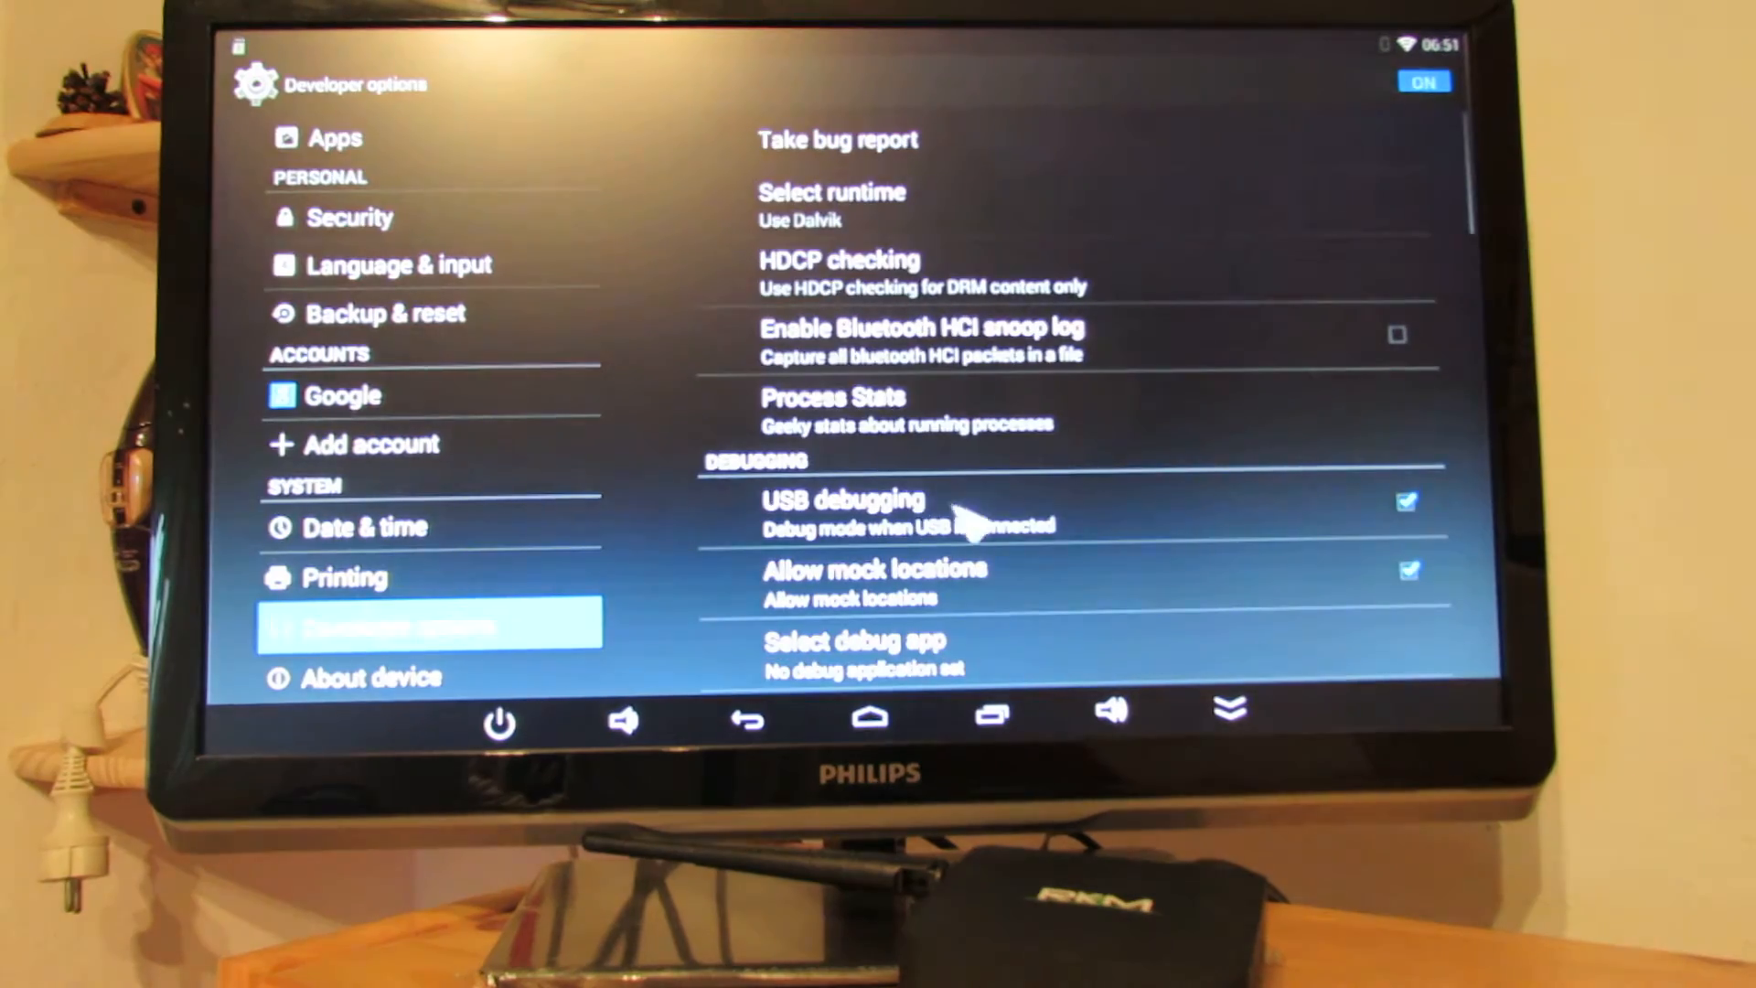
pyautogui.scroll(-3)
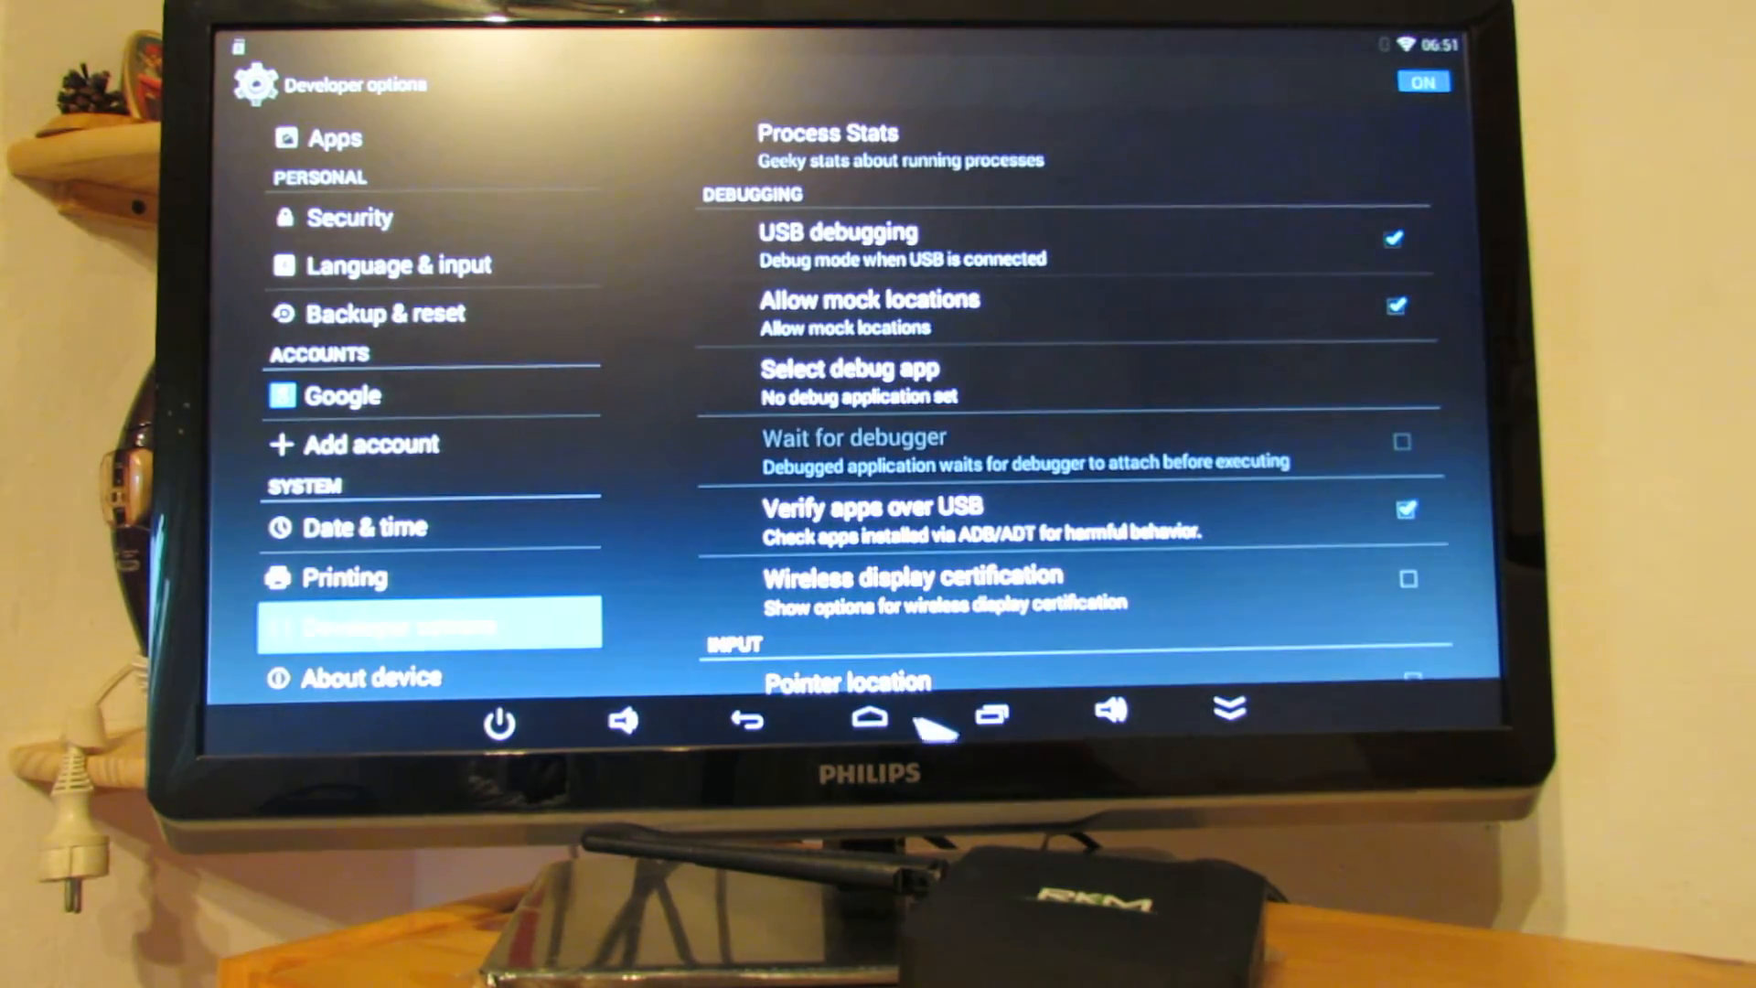
pyautogui.click(872, 720)
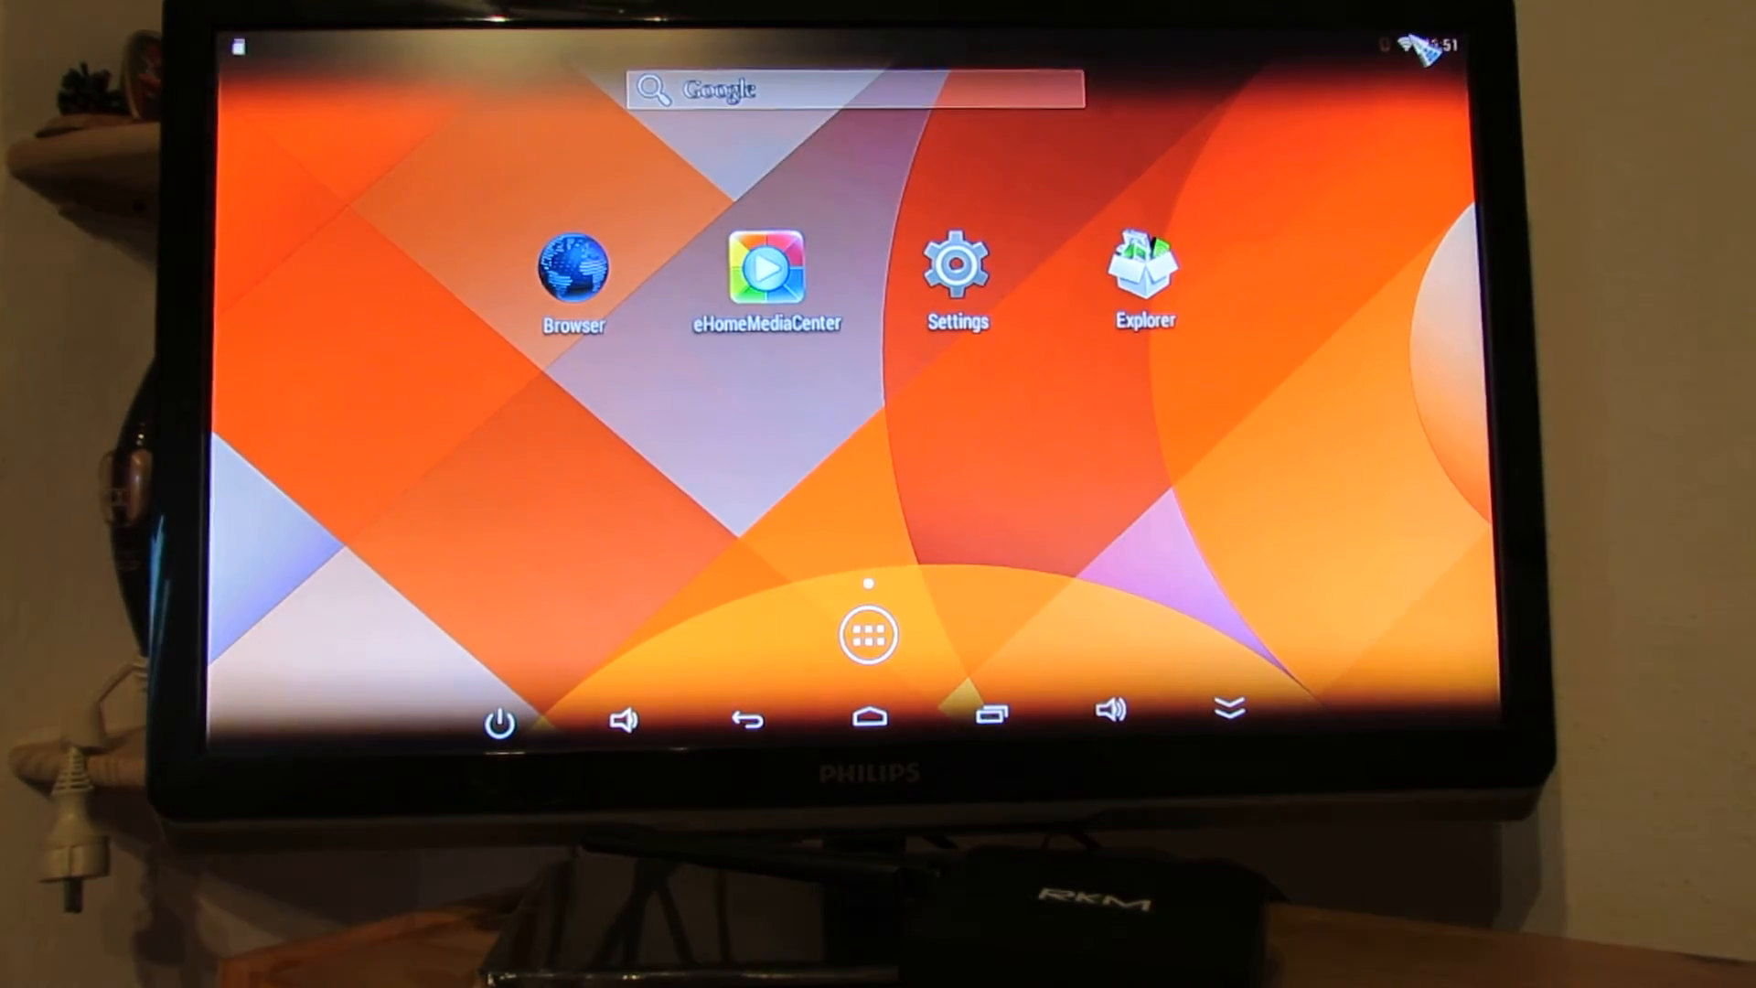
# Open the app drawer listing Root Checker Basic, CPU-Z, ArcTools and AnTuTu.
pyautogui.click(1428, 45)
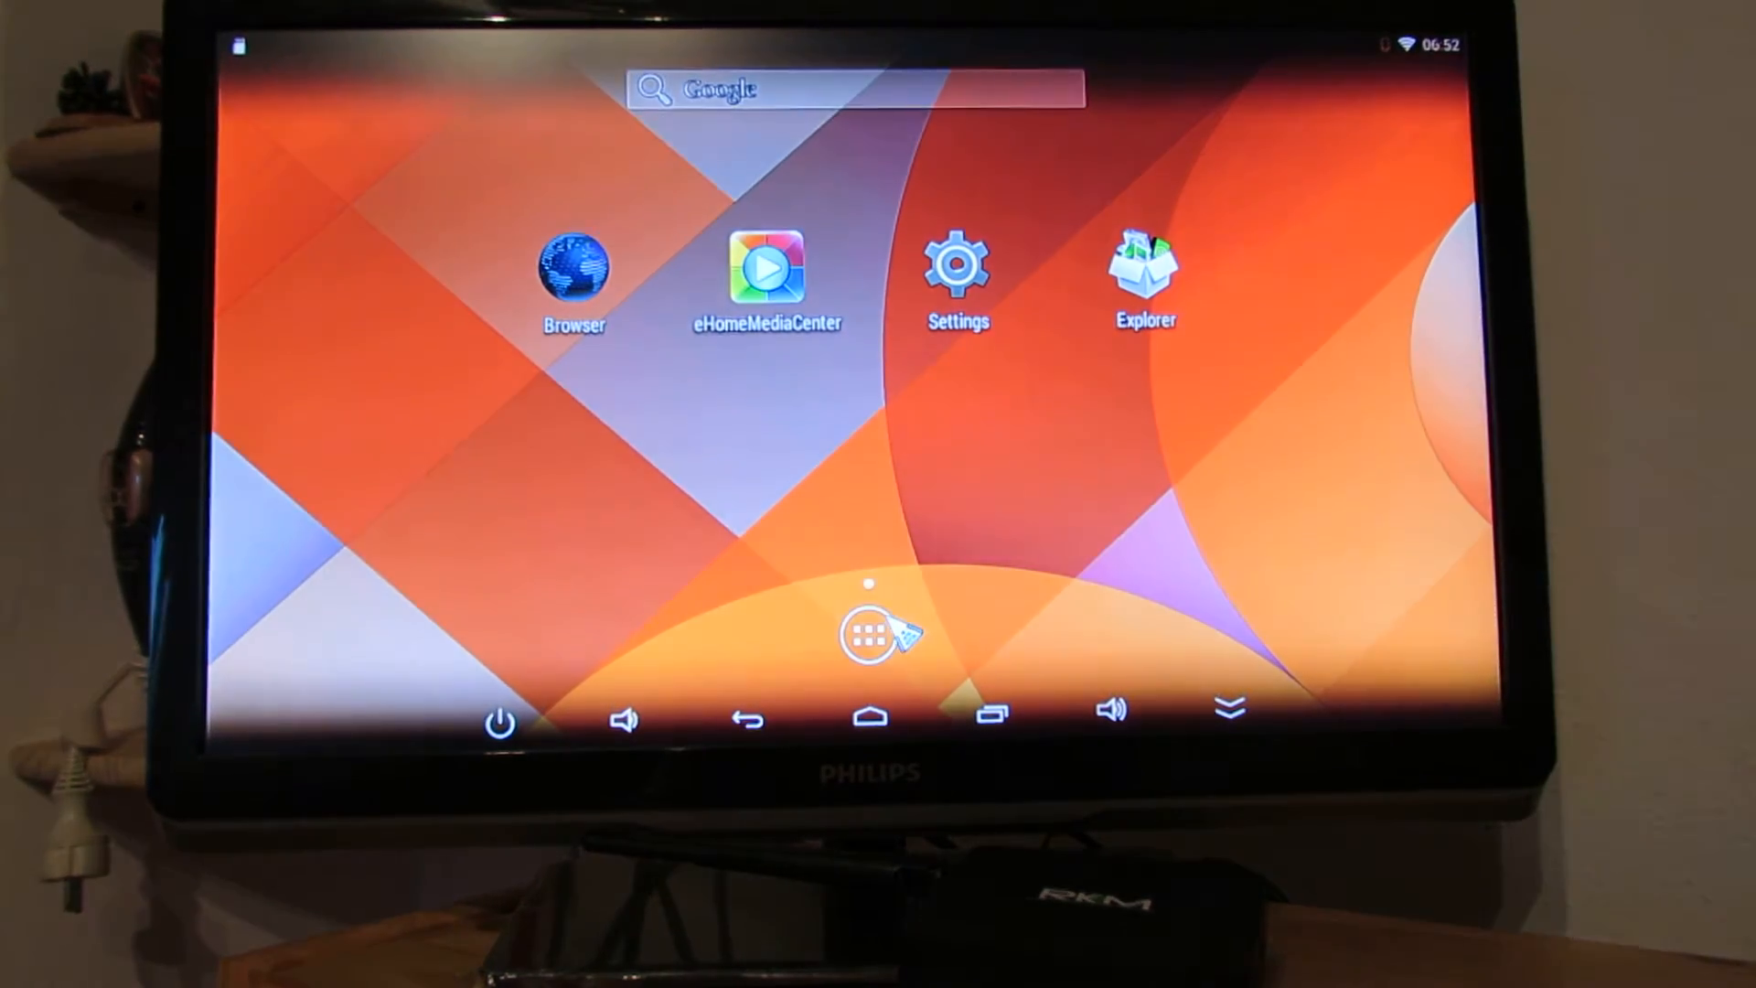
pyautogui.click(873, 636)
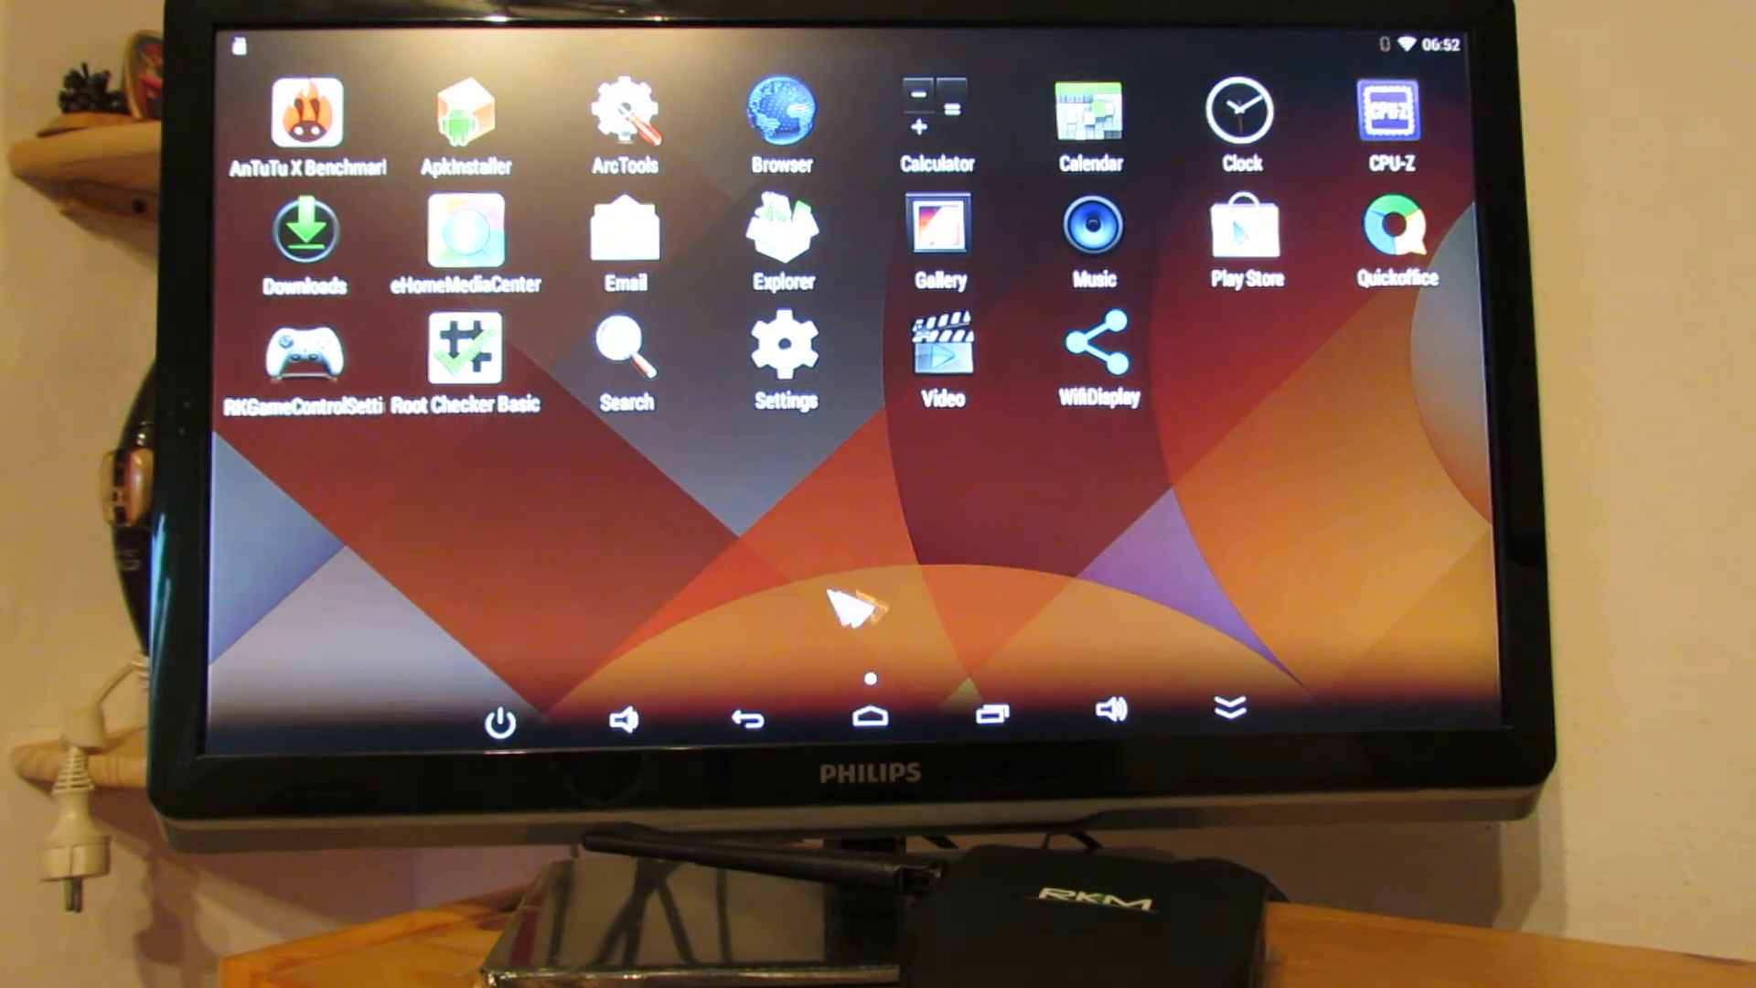
pyautogui.moveTo(1002, 386)
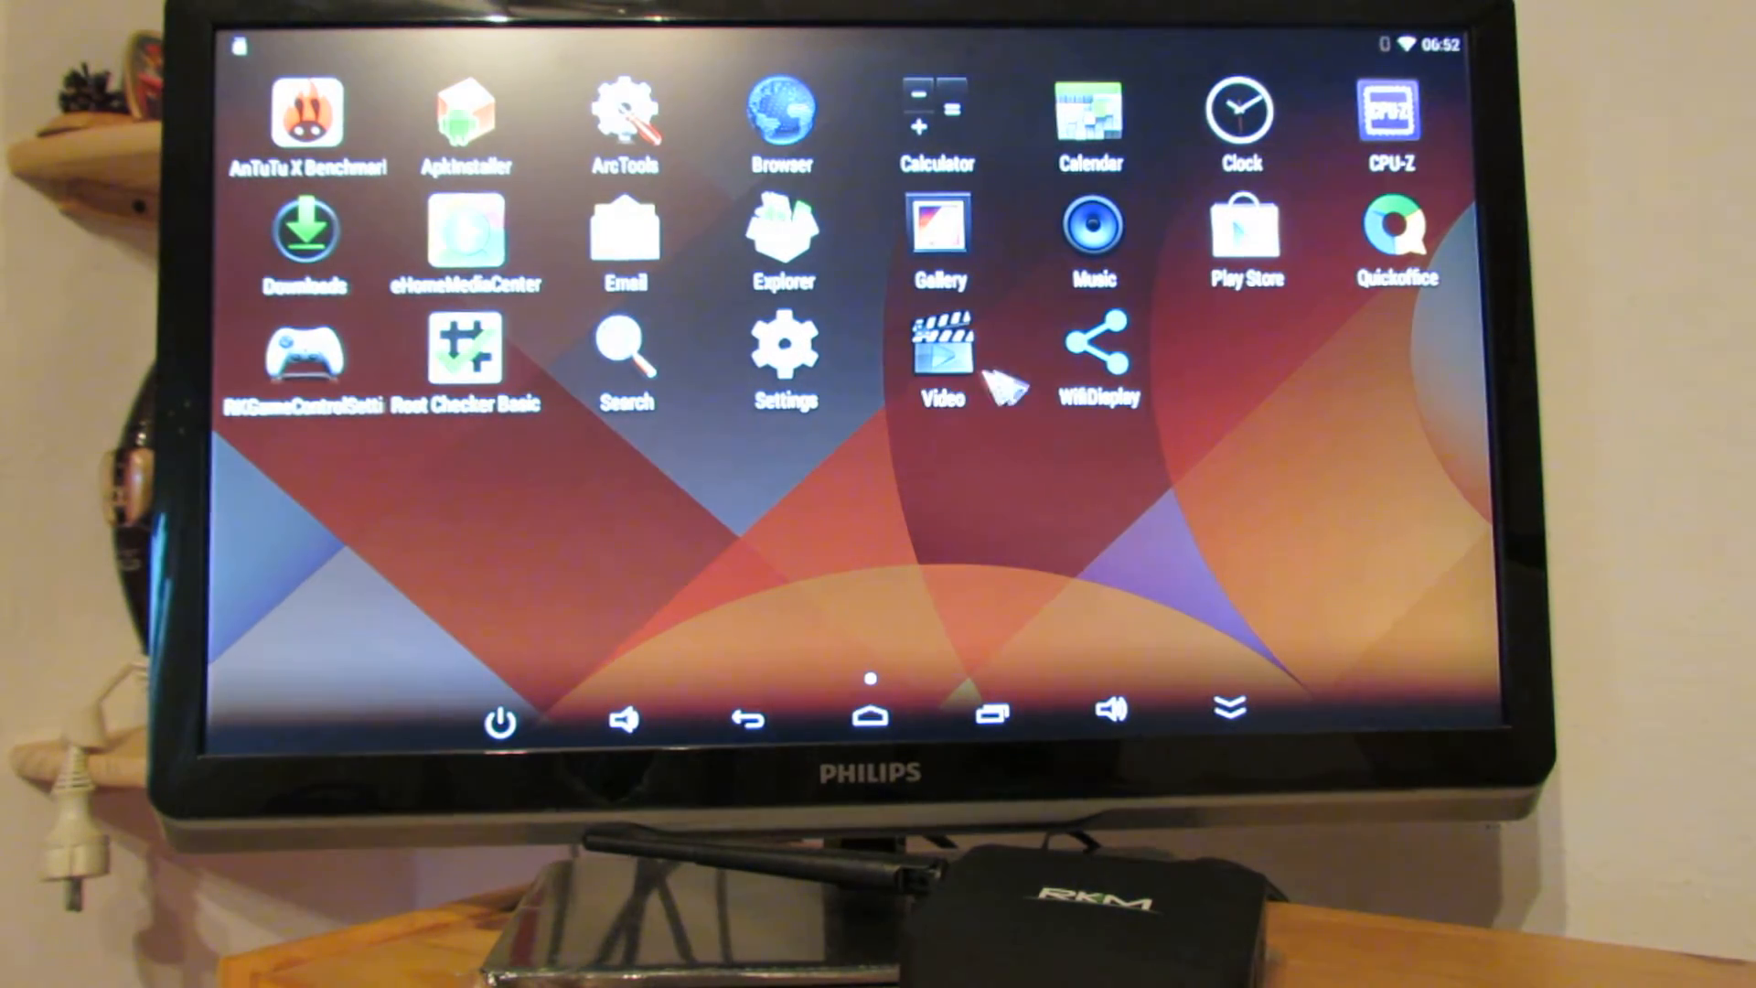
pyautogui.moveTo(1311, 423)
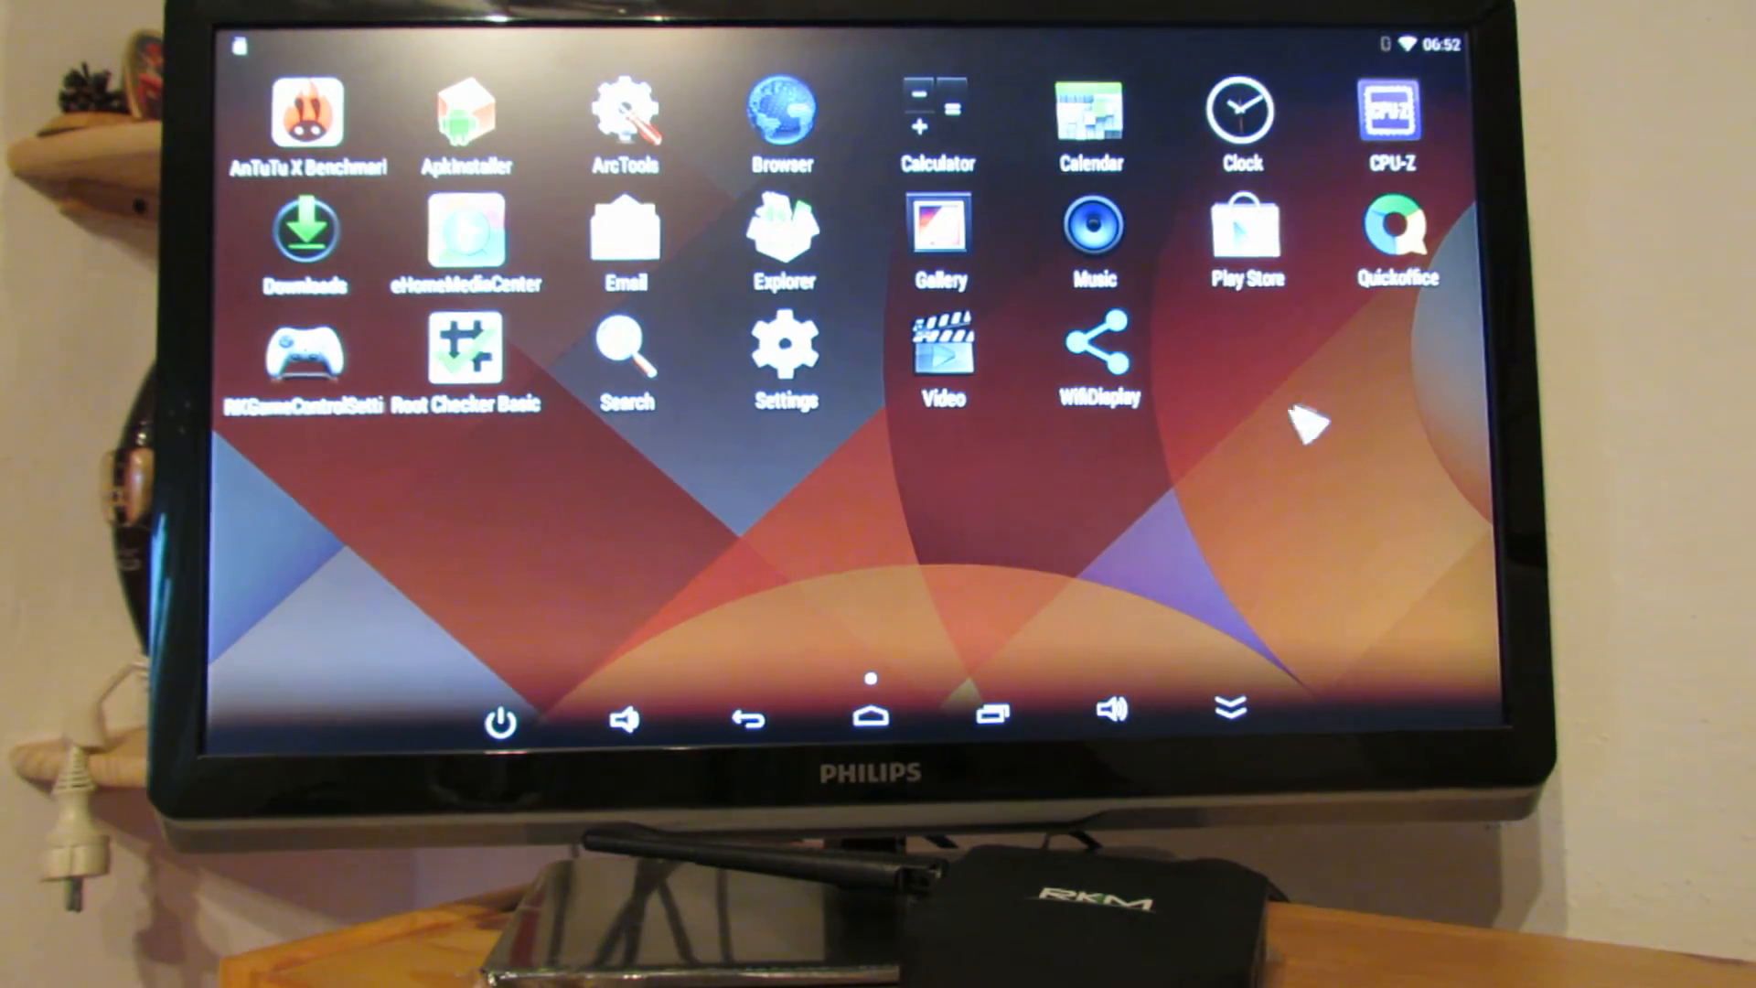
pyautogui.moveTo(694, 341)
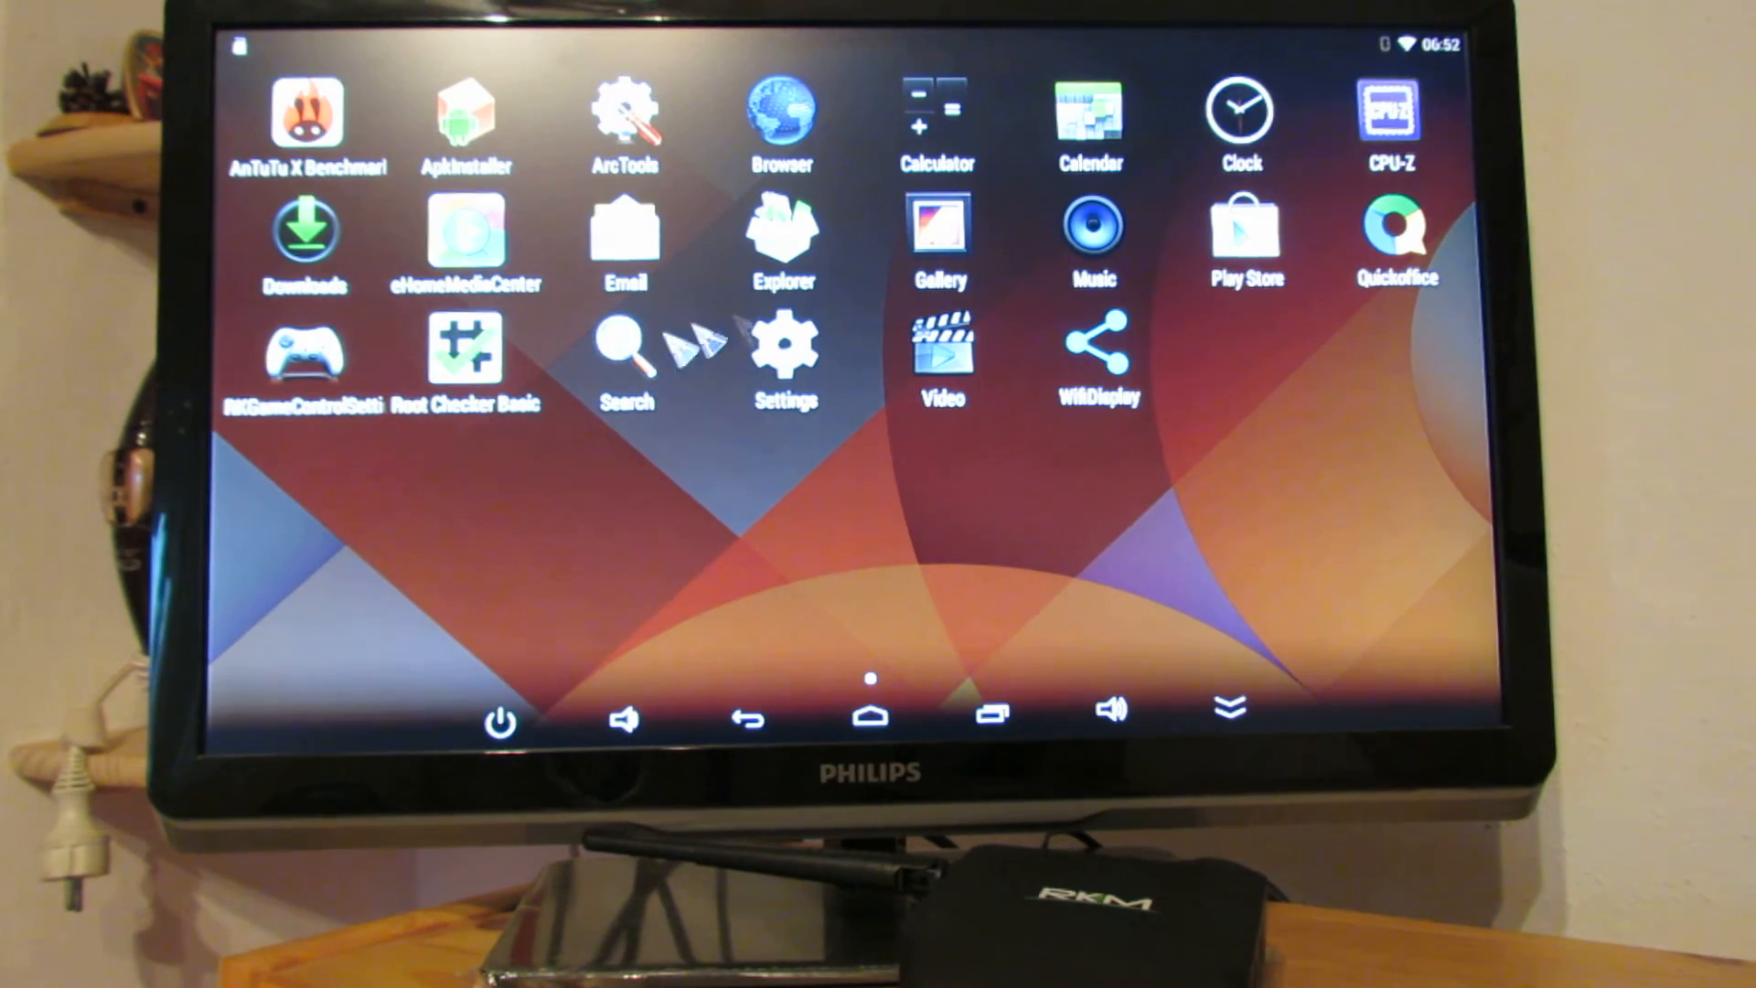
# Run Root Checker Basic, see rk3188 lacks root access, and return to the drawer.
pyautogui.click(468, 351)
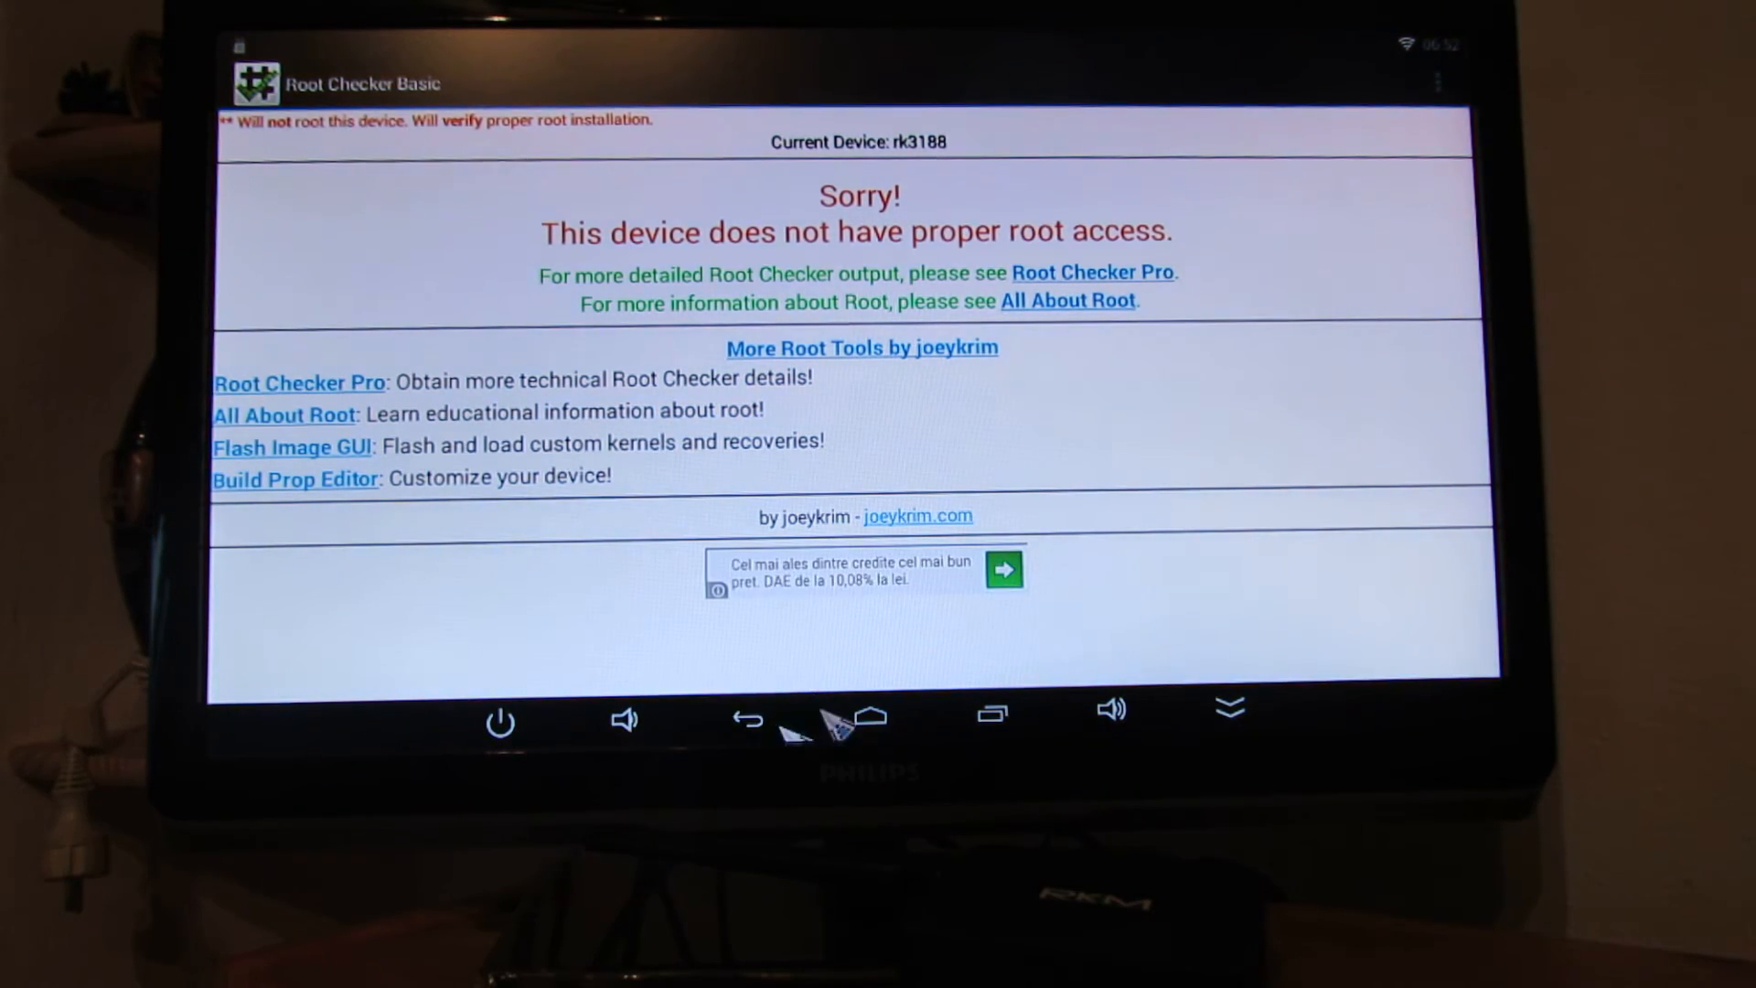
pyautogui.click(872, 719)
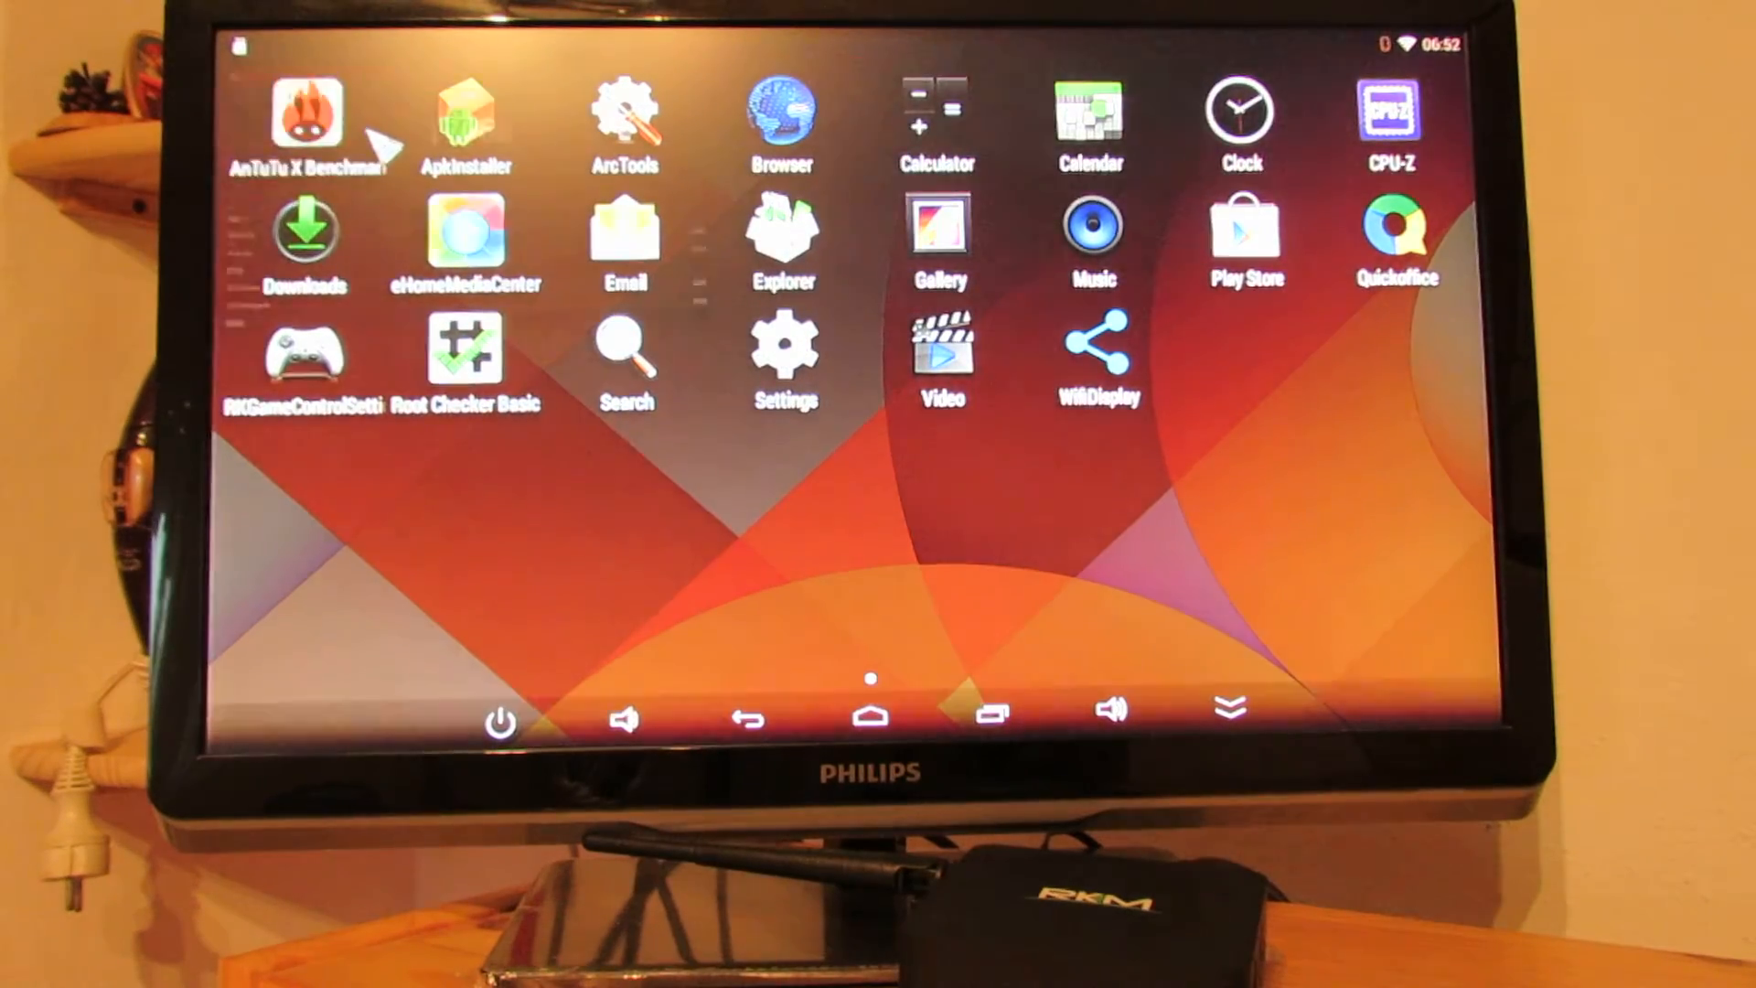
# View the AnTuTu X Benchmark score of 17068 and its details, then go home.
pyautogui.click(305, 116)
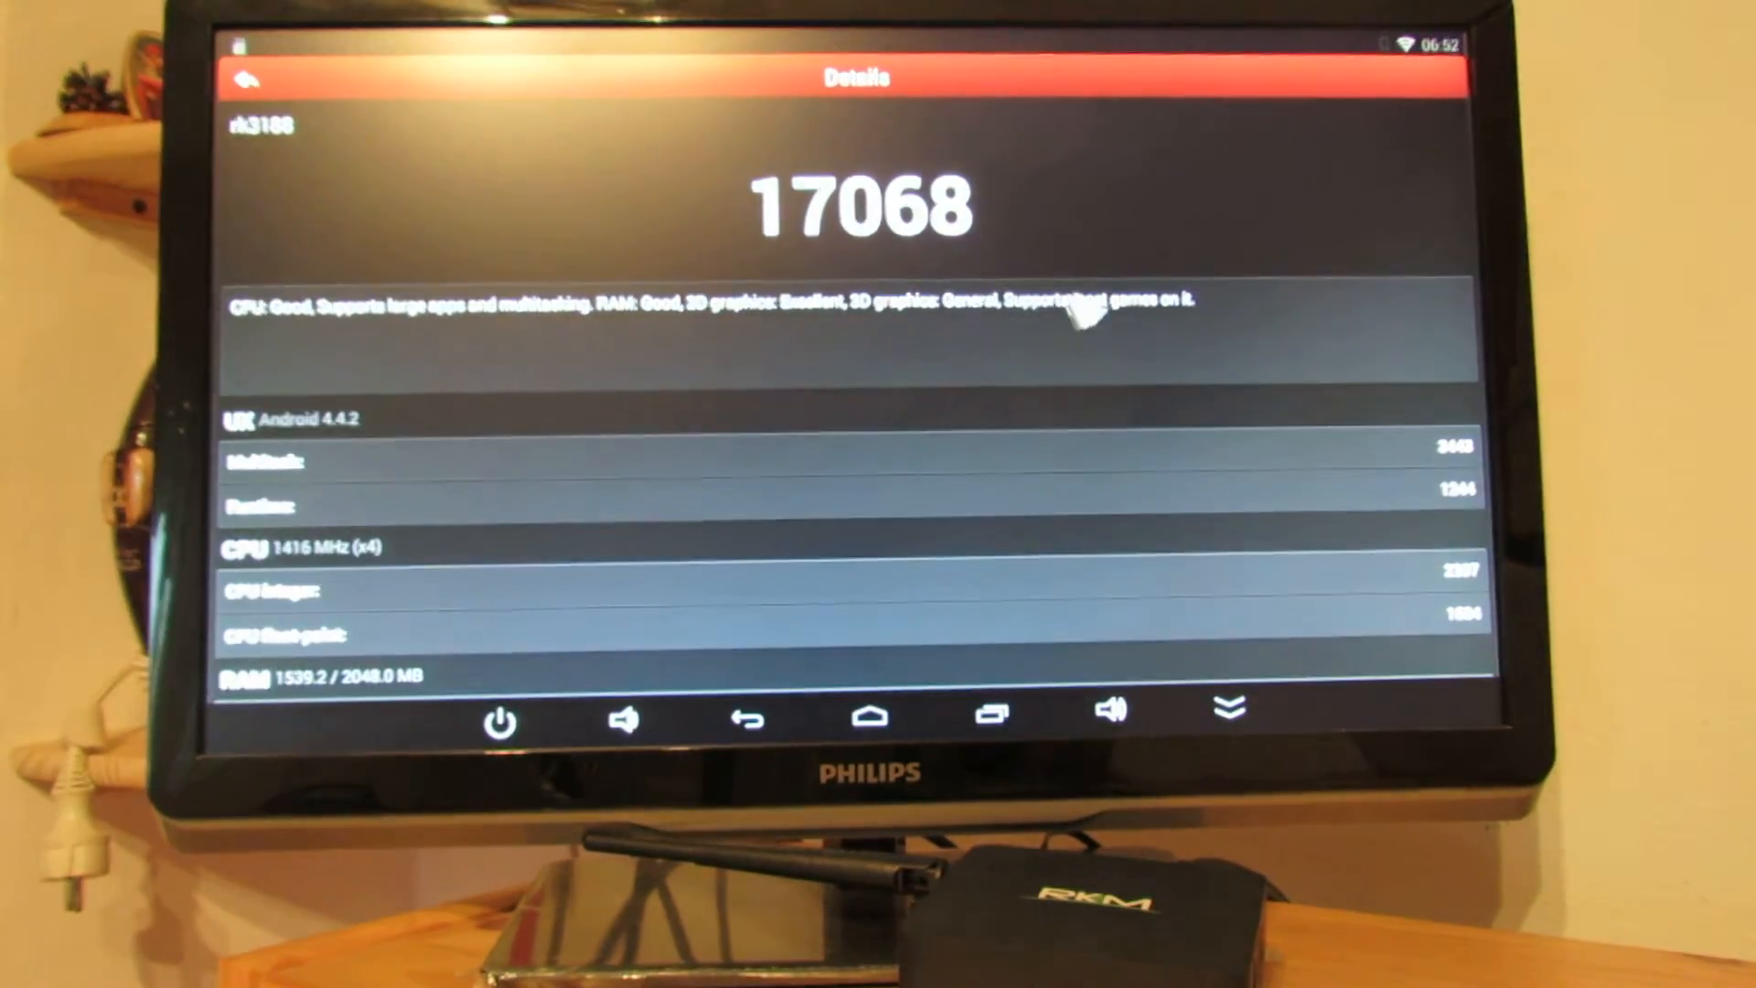
pyautogui.moveTo(1187, 353)
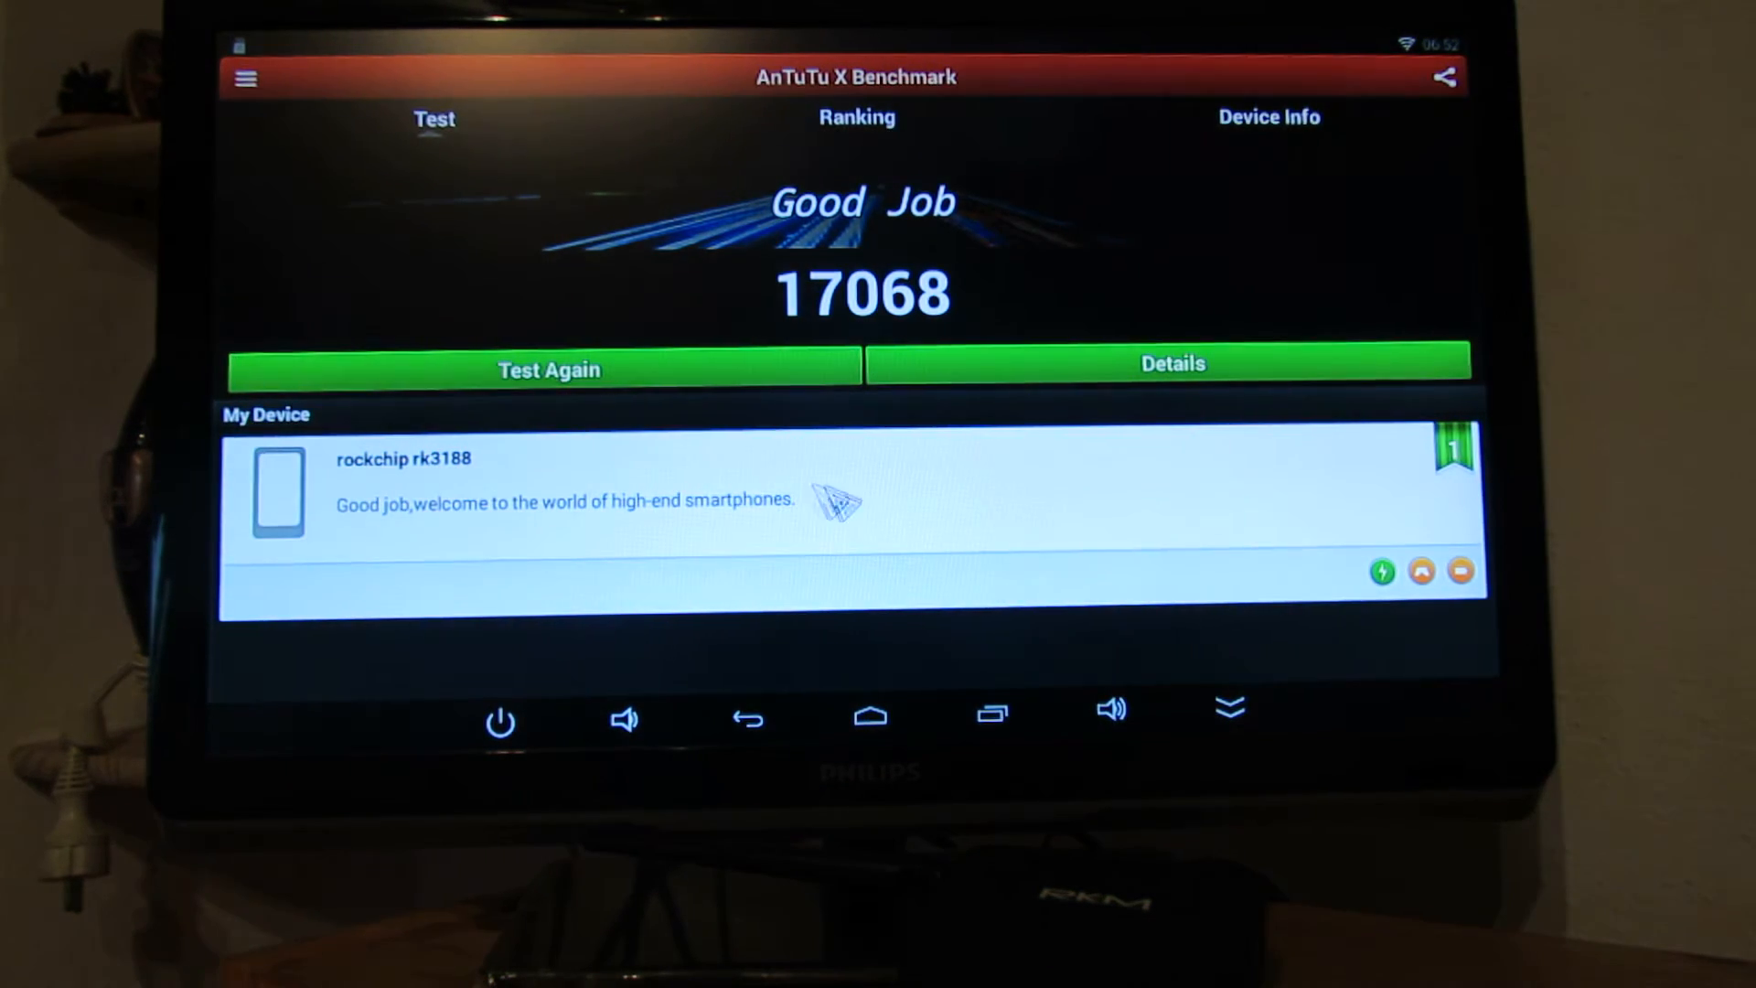
pyautogui.click(747, 717)
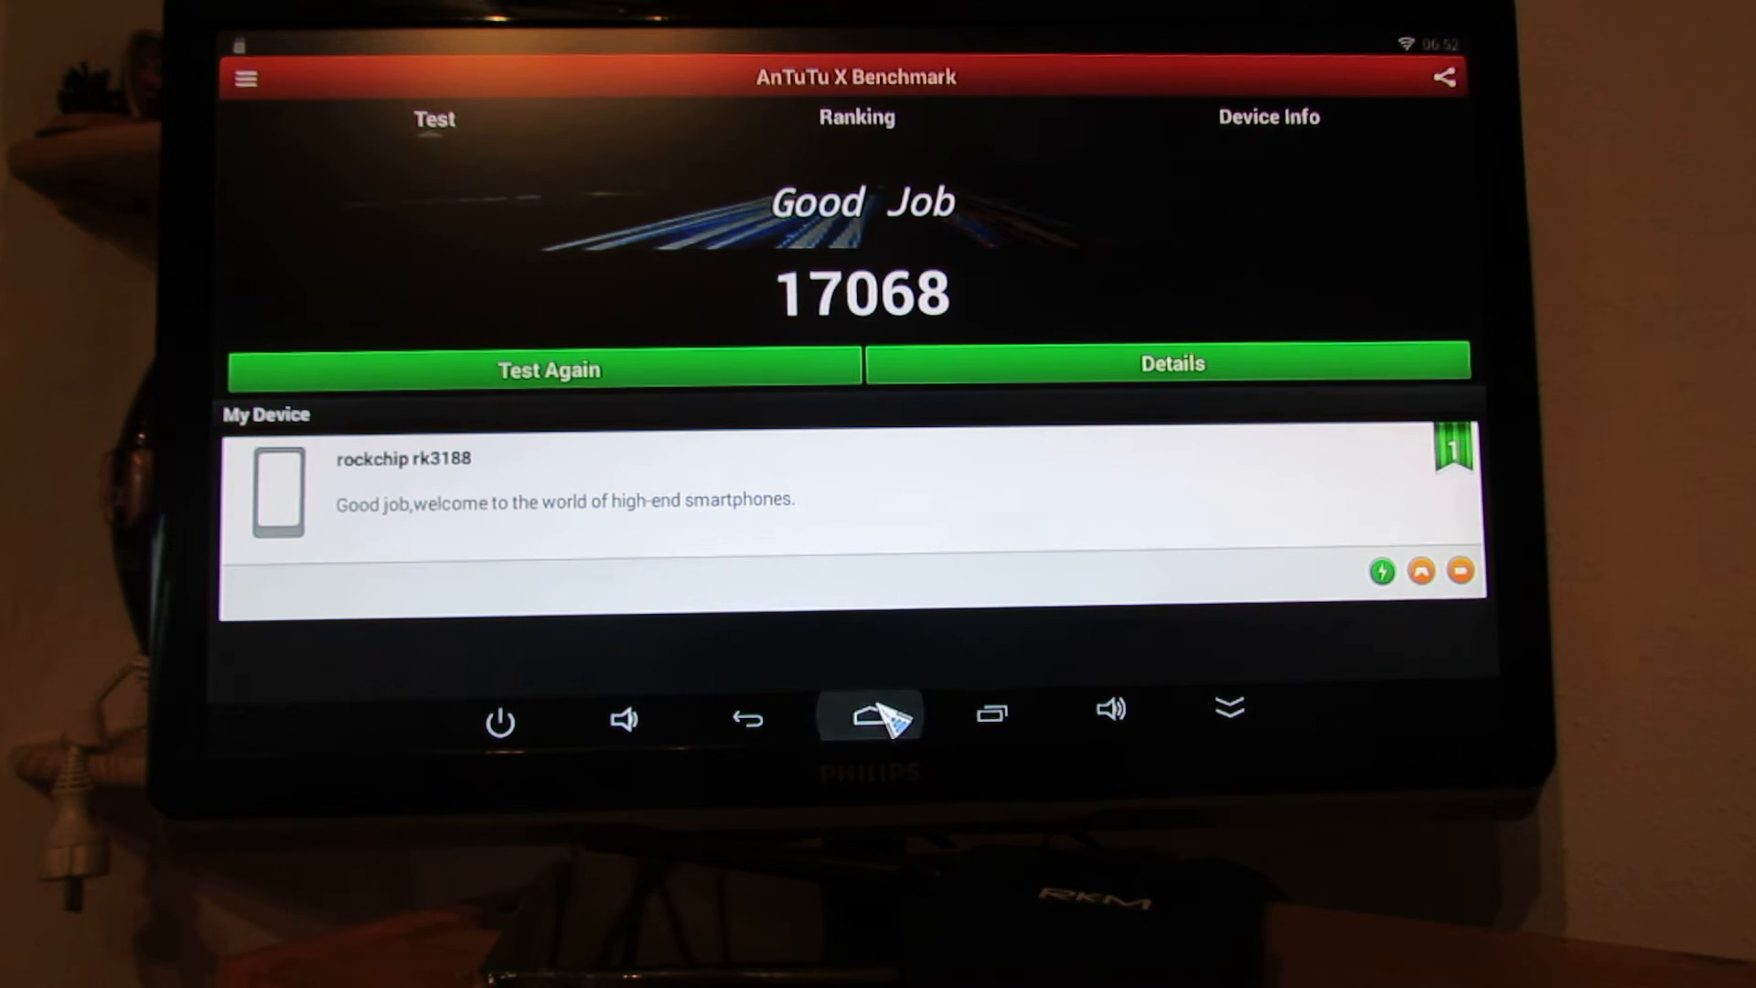
pyautogui.click(872, 720)
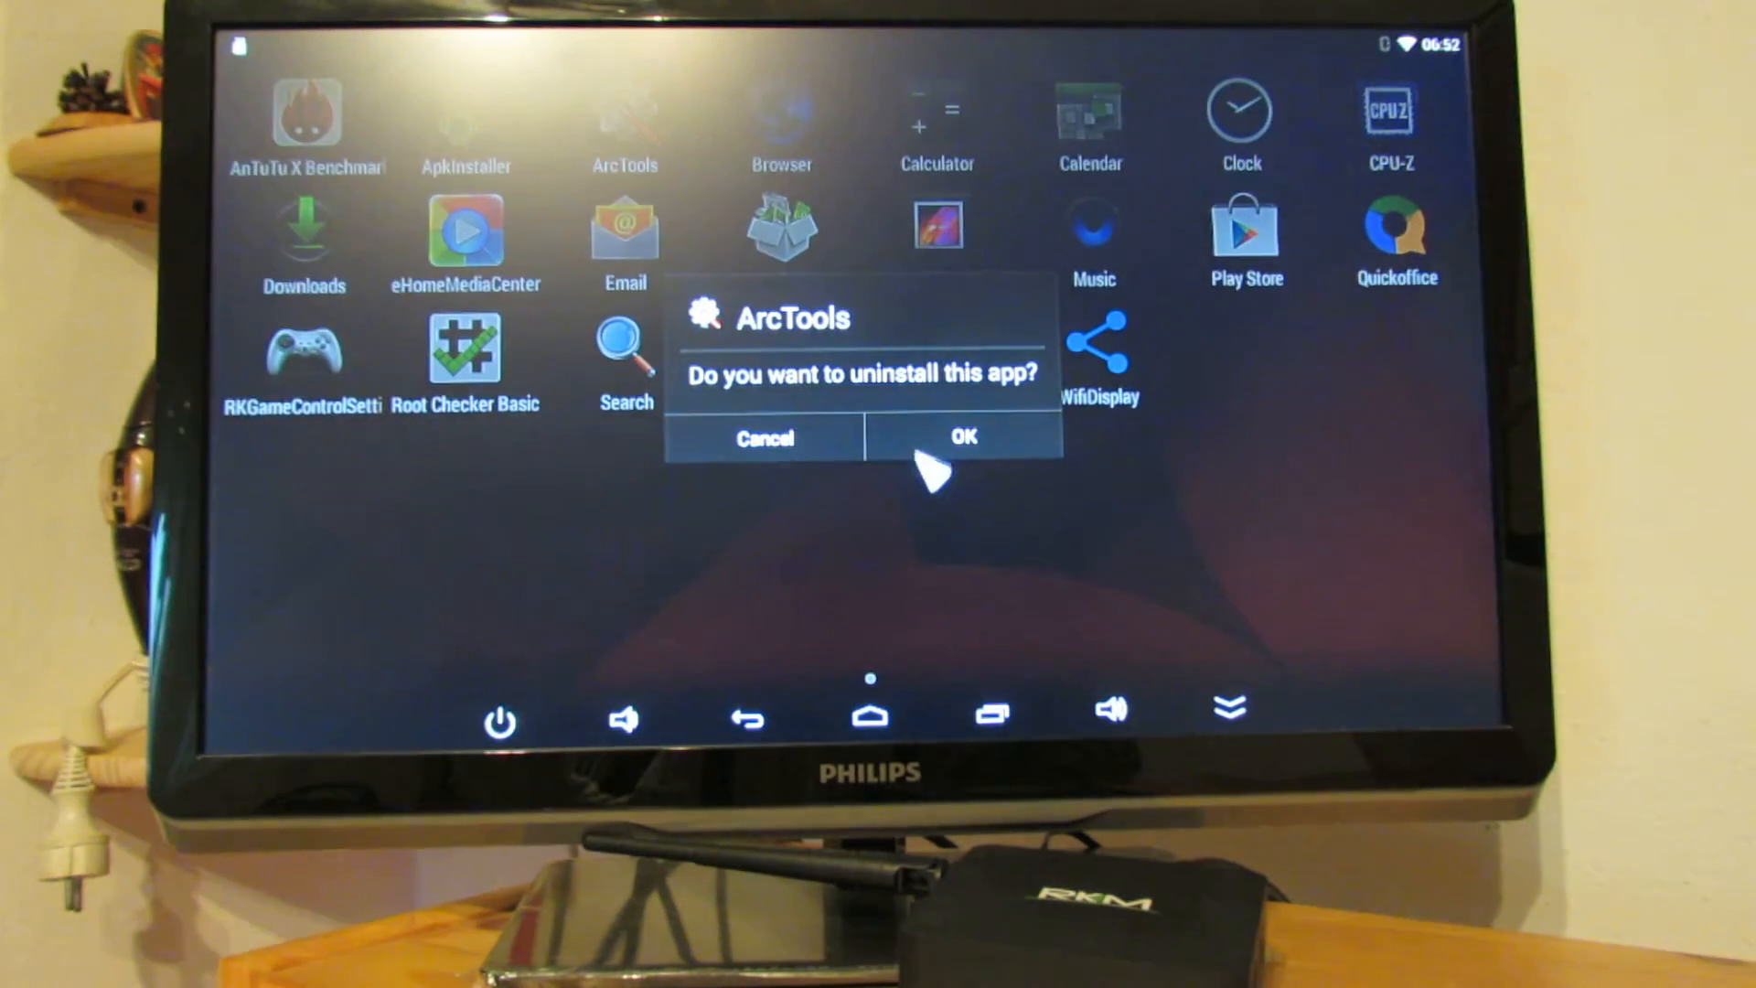
# Confirm uninstalling ArcTools, then launch CPU-Z from the app grid.
pyautogui.click(962, 437)
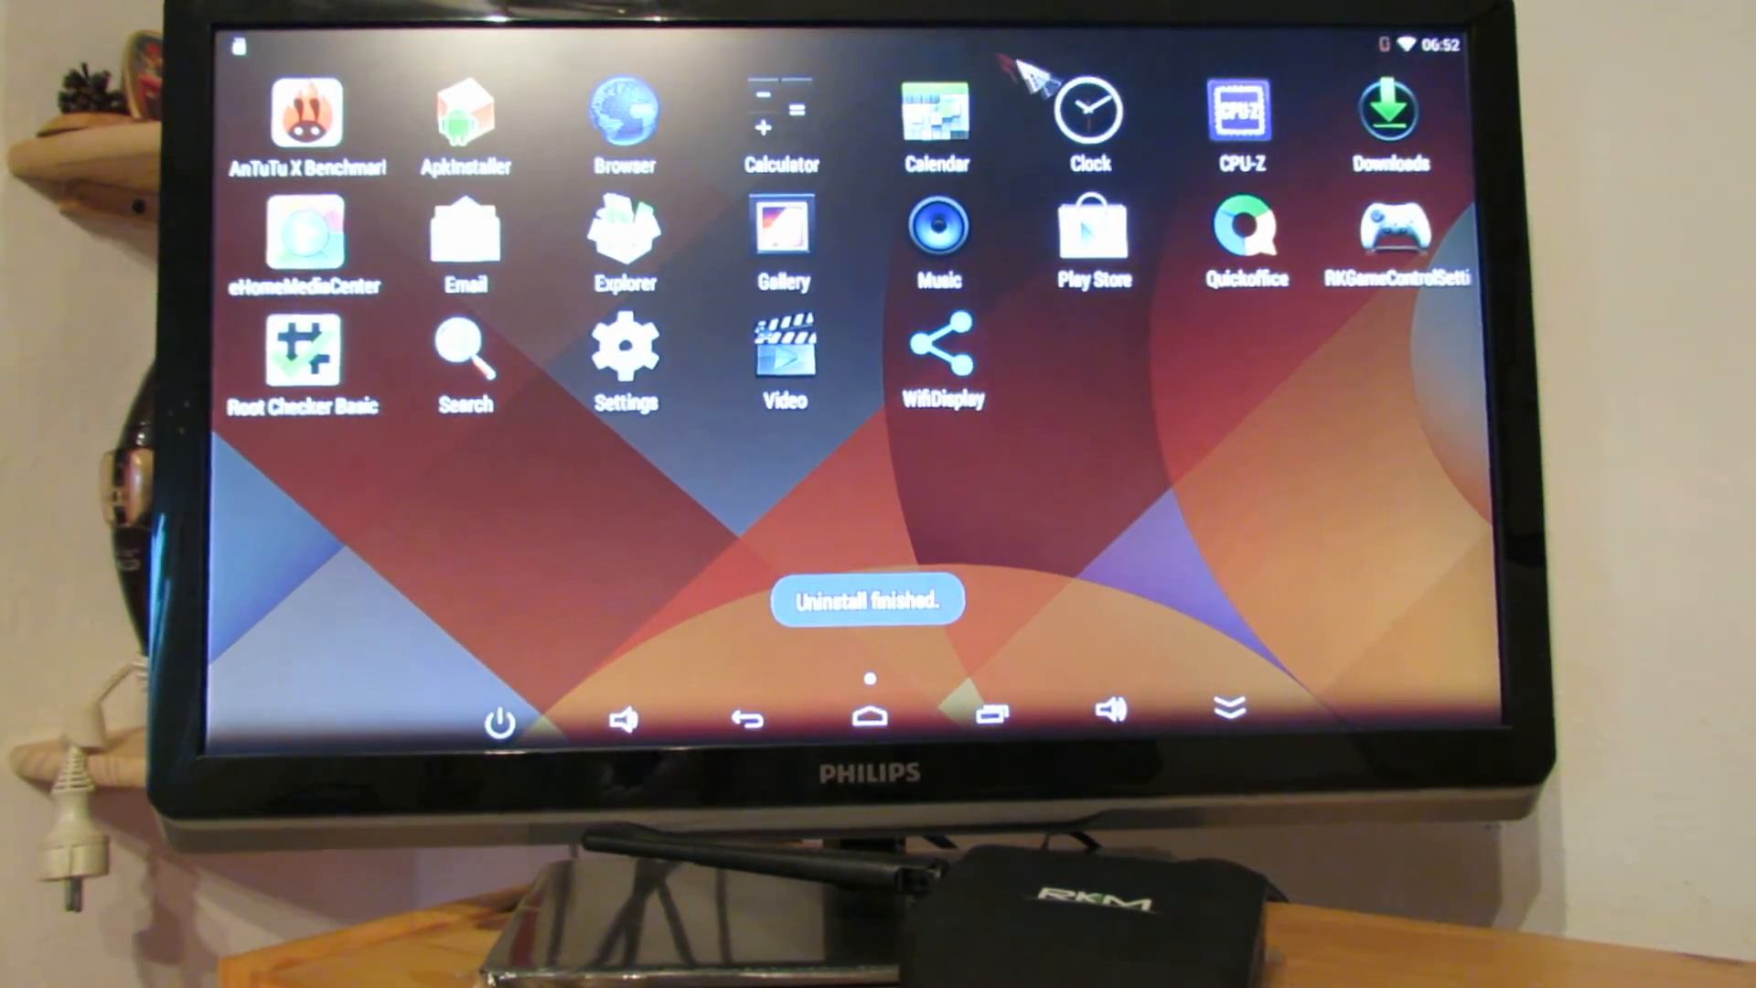
pyautogui.click(1241, 112)
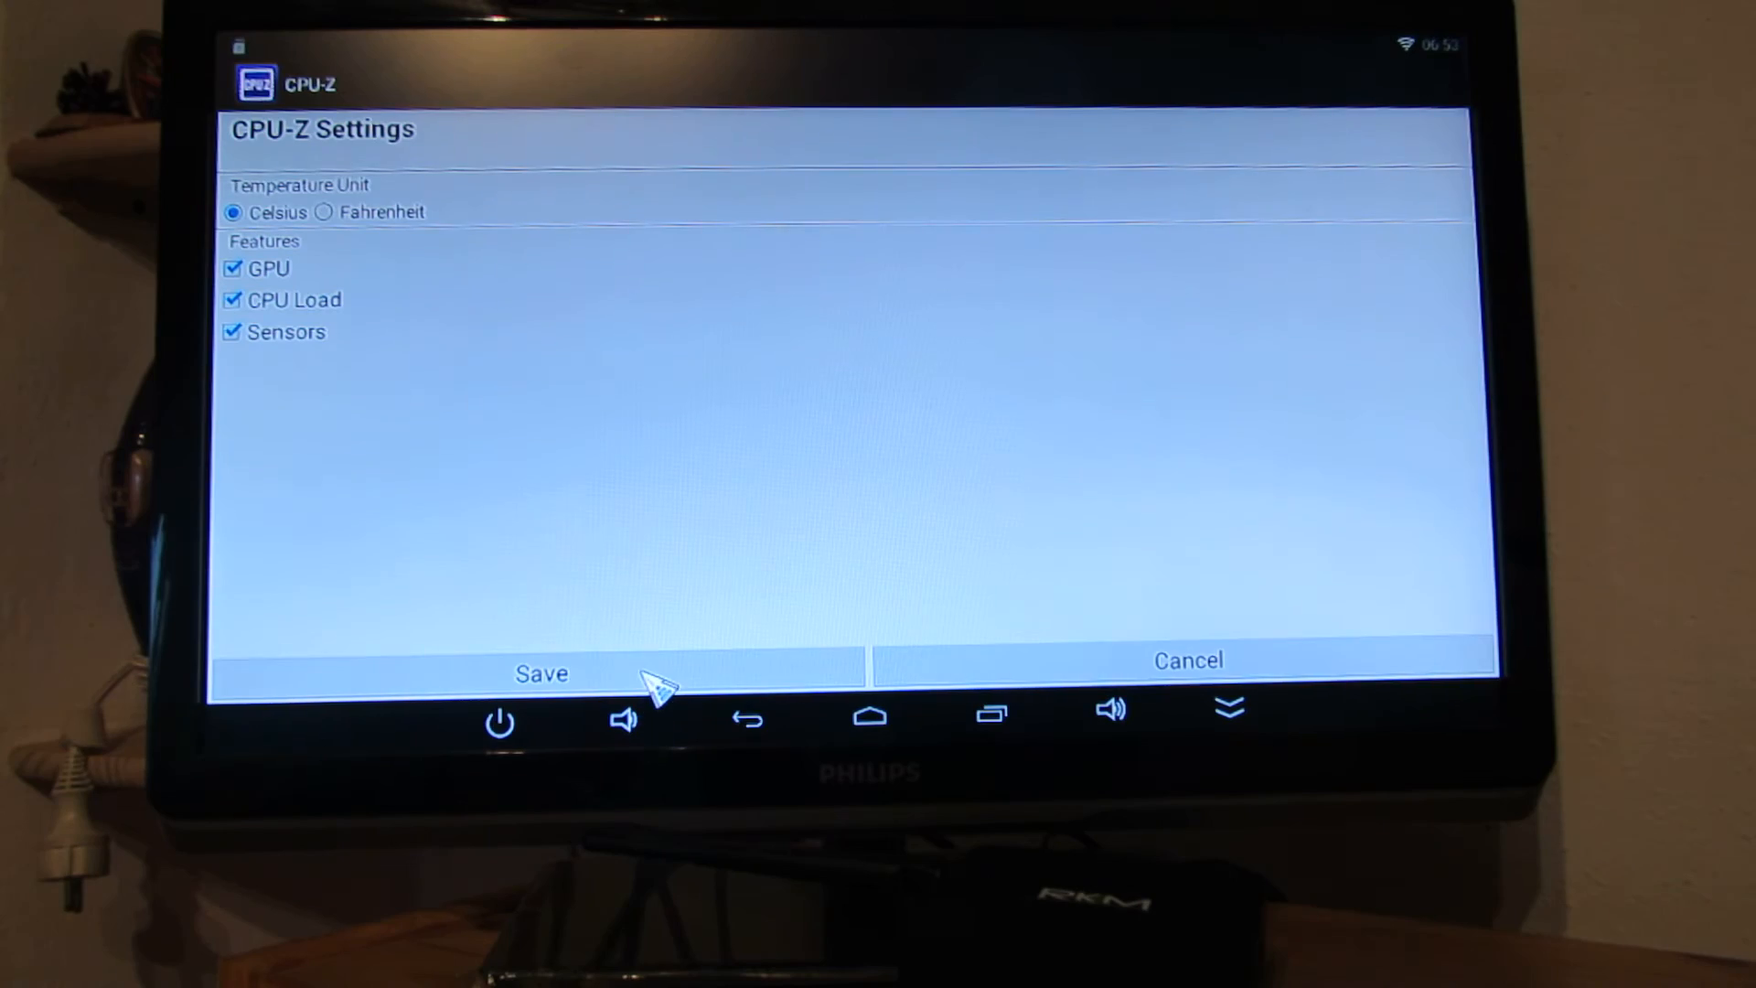
# Review CPU-Z system details: rk3188, Android 4.4.2, 2048 MB RAM, root Yes; then go home.
pyautogui.click(542, 673)
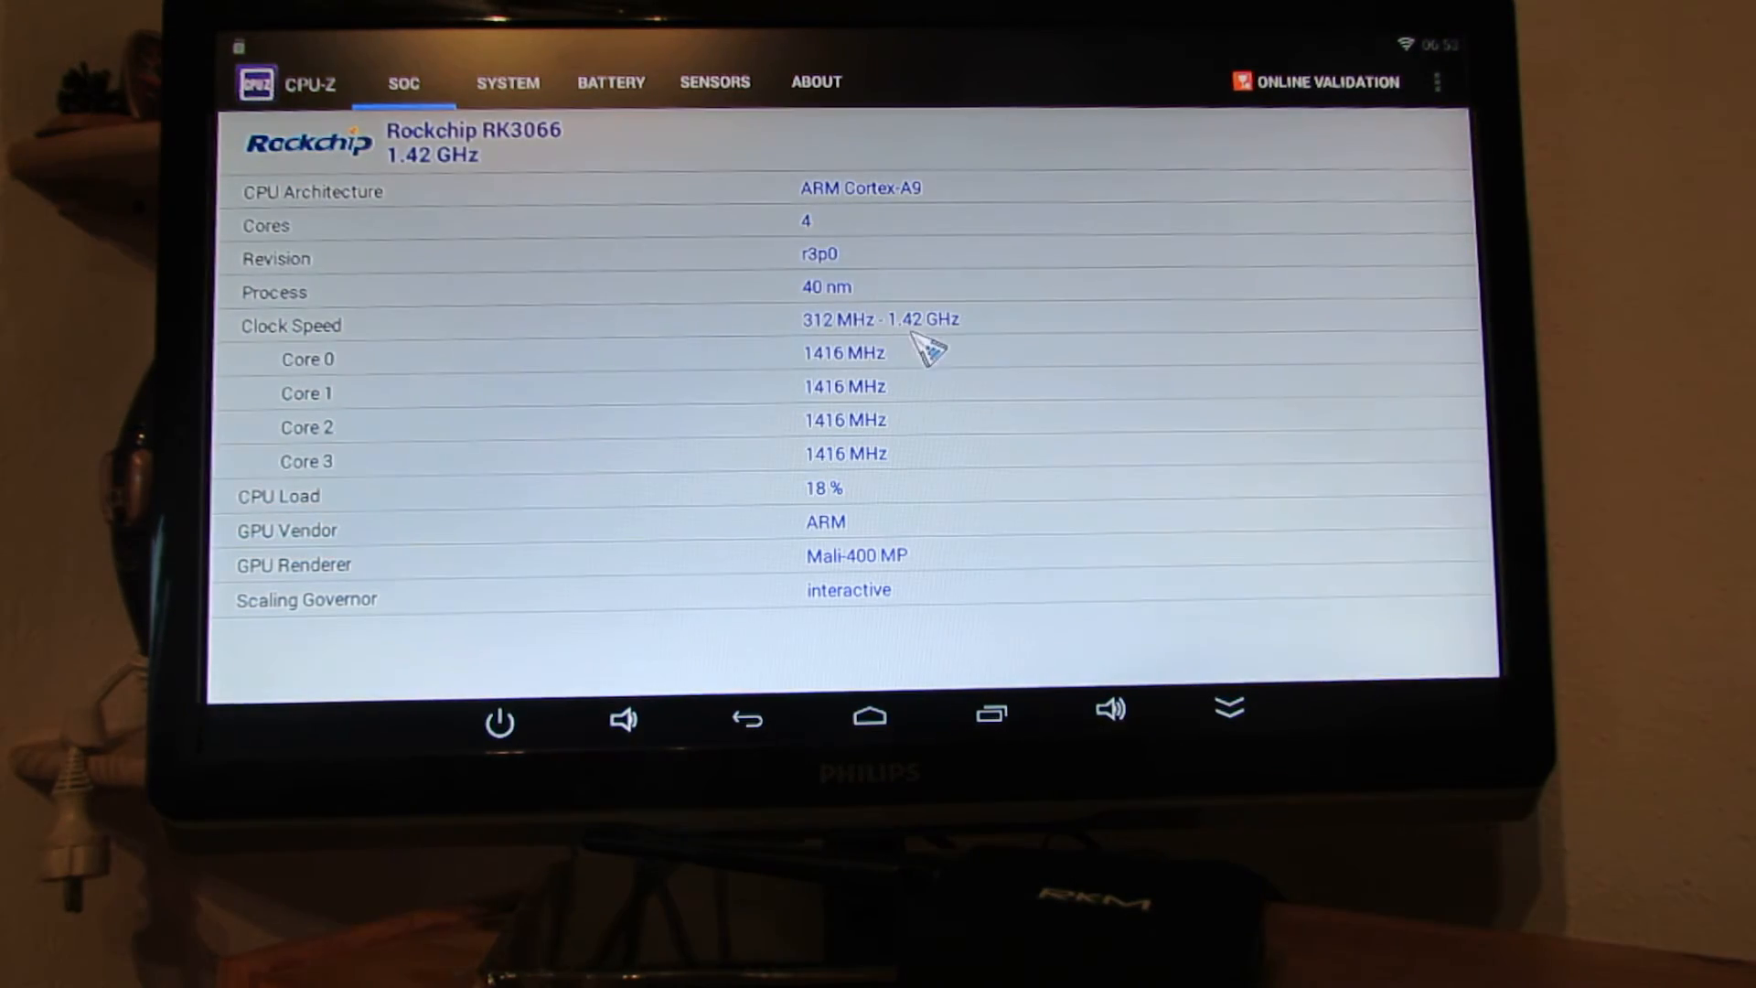
pyautogui.moveTo(397, 58)
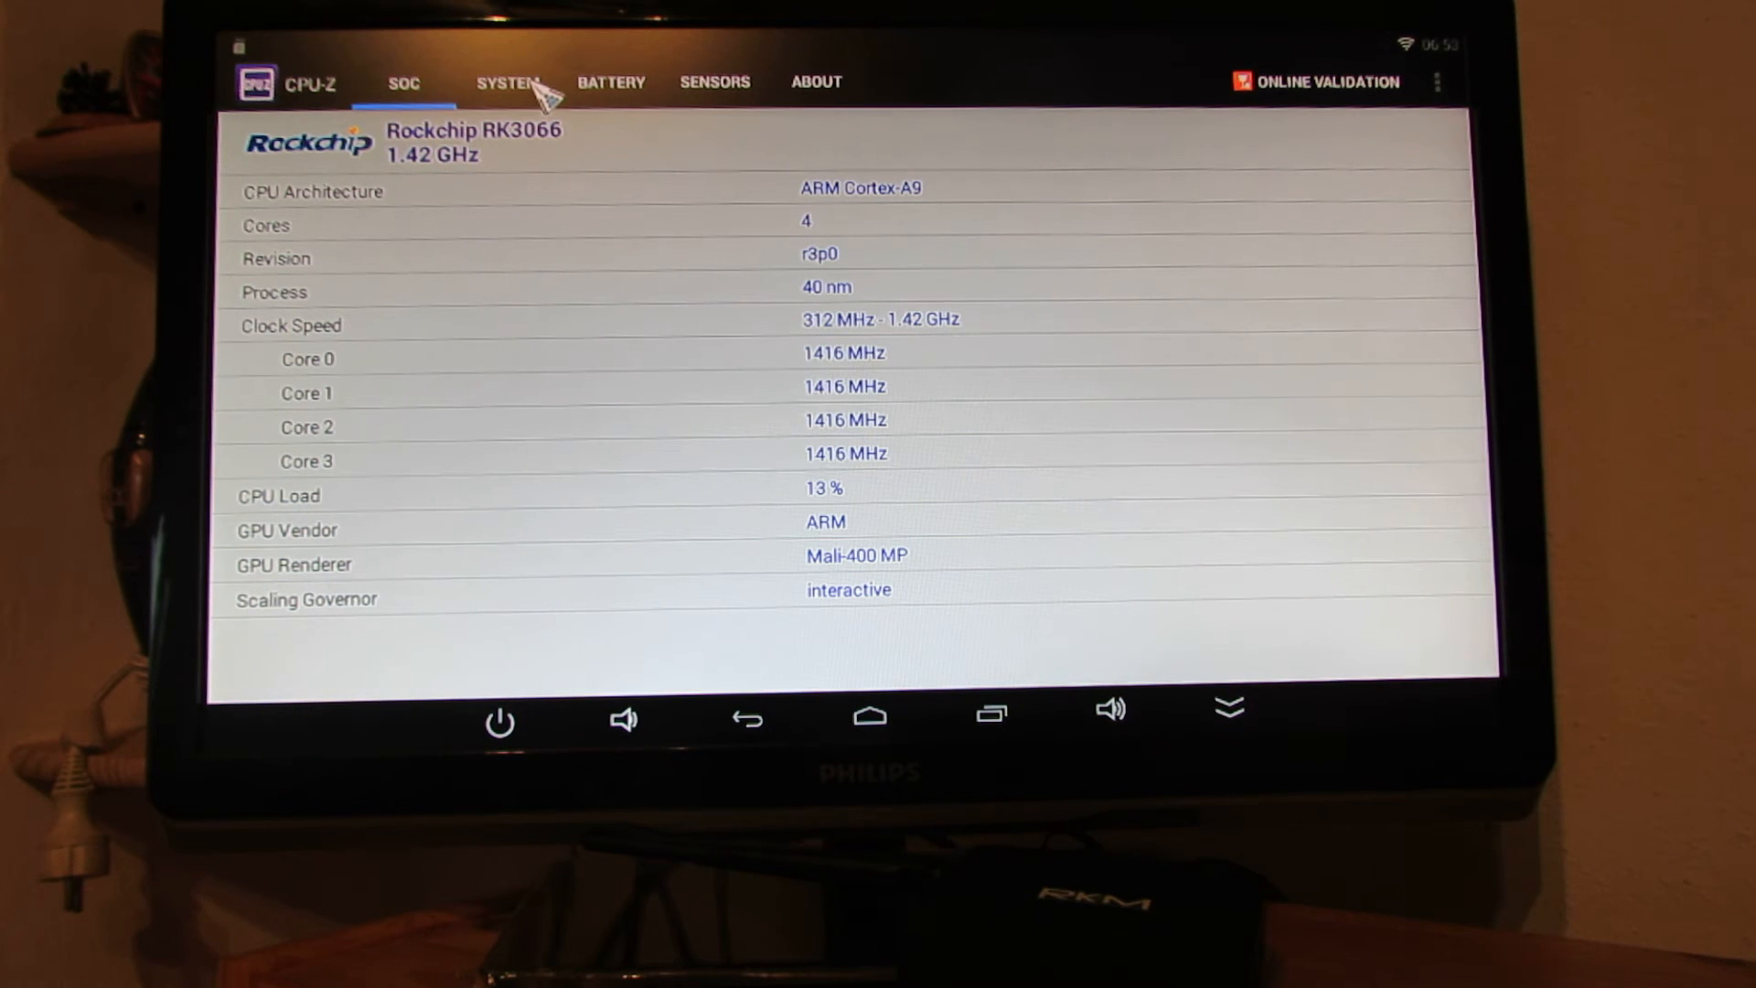
pyautogui.click(506, 82)
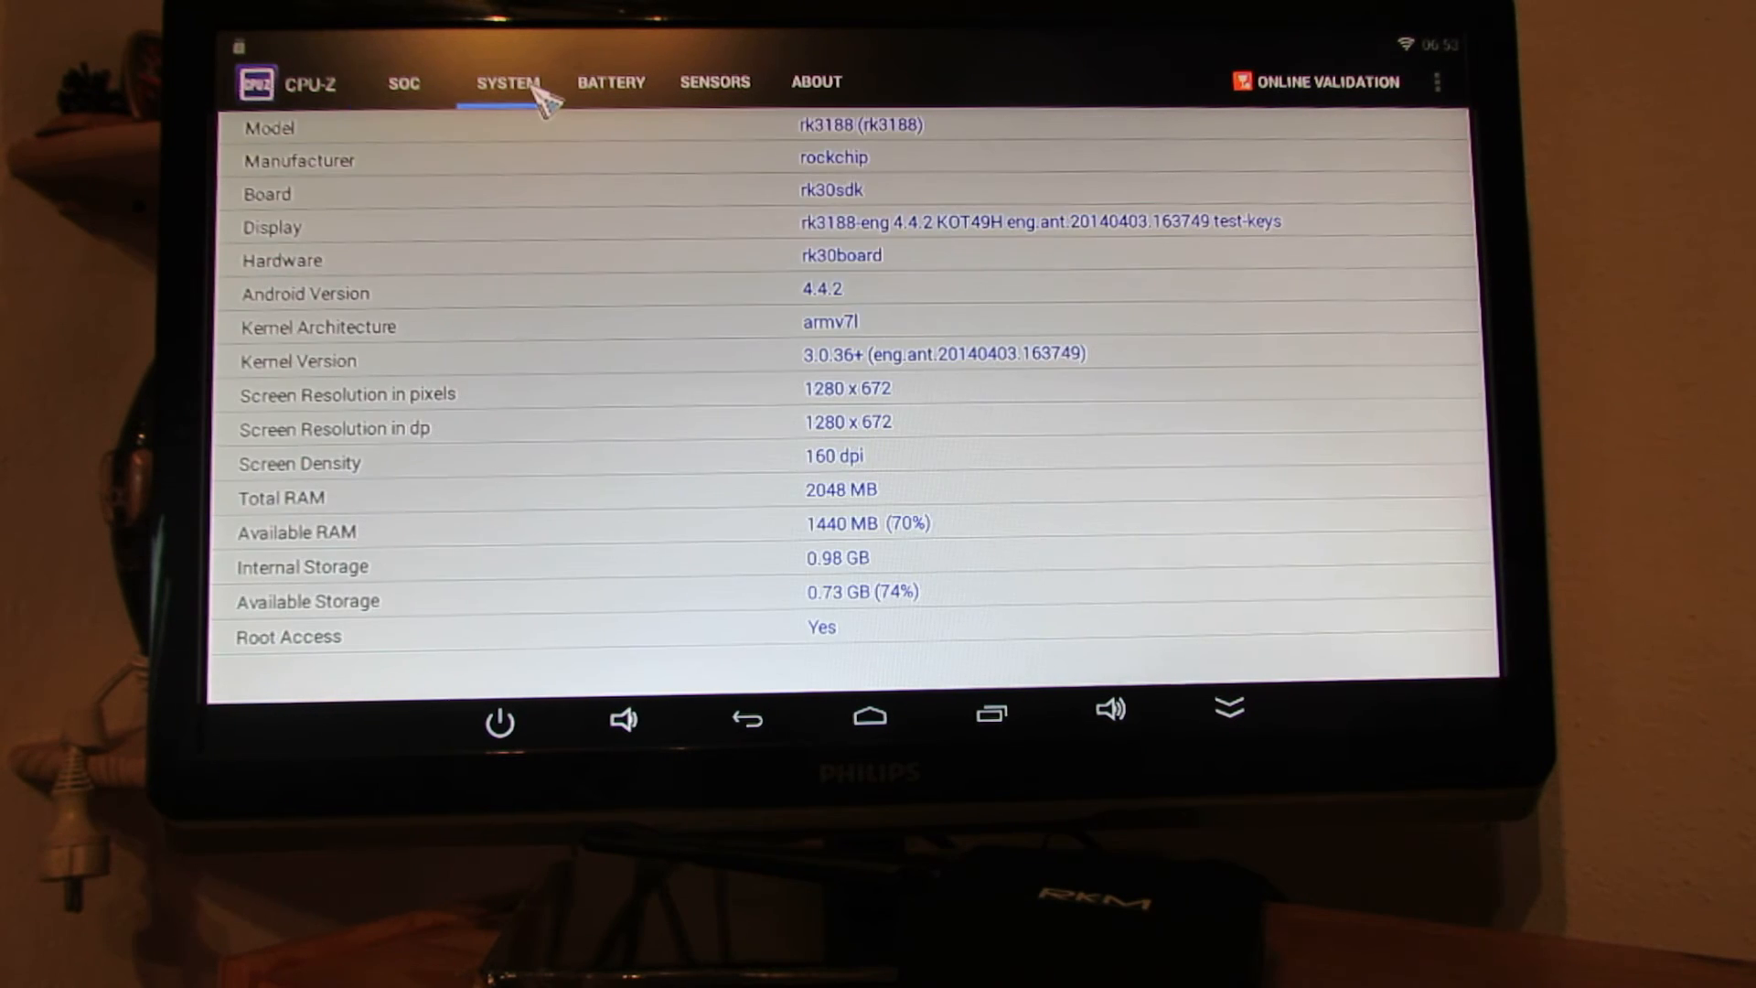
pyautogui.moveTo(604, 168)
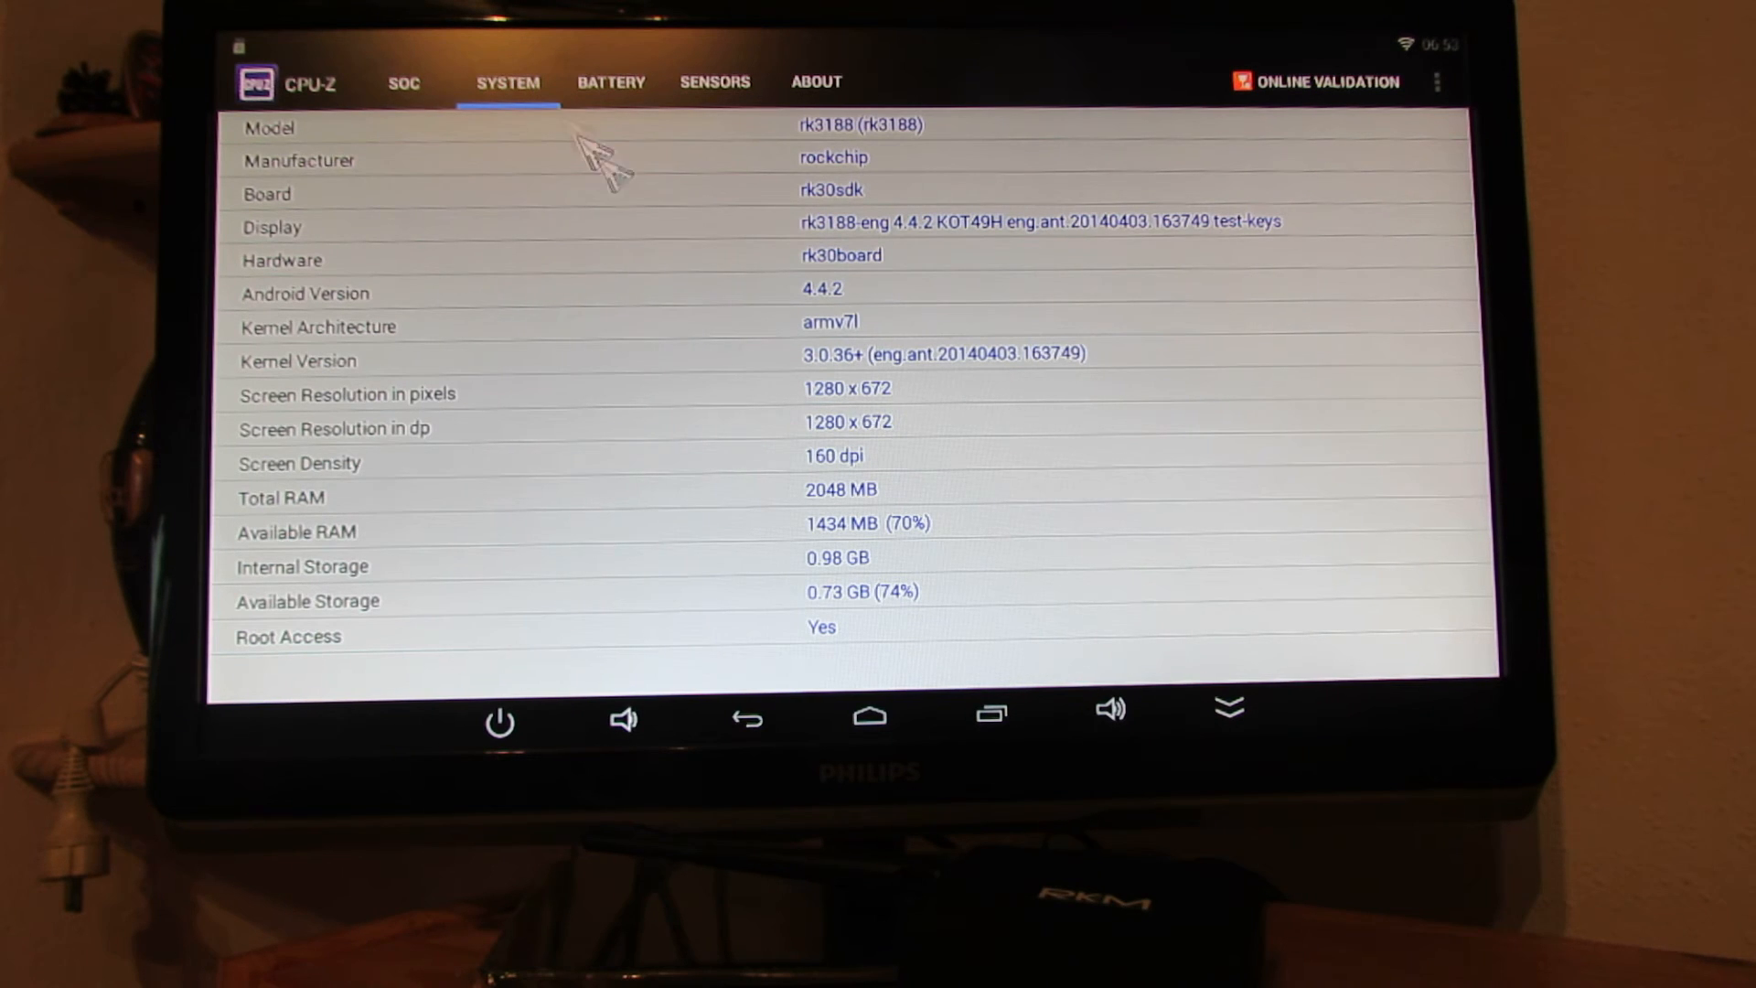
pyautogui.moveTo(1075, 661)
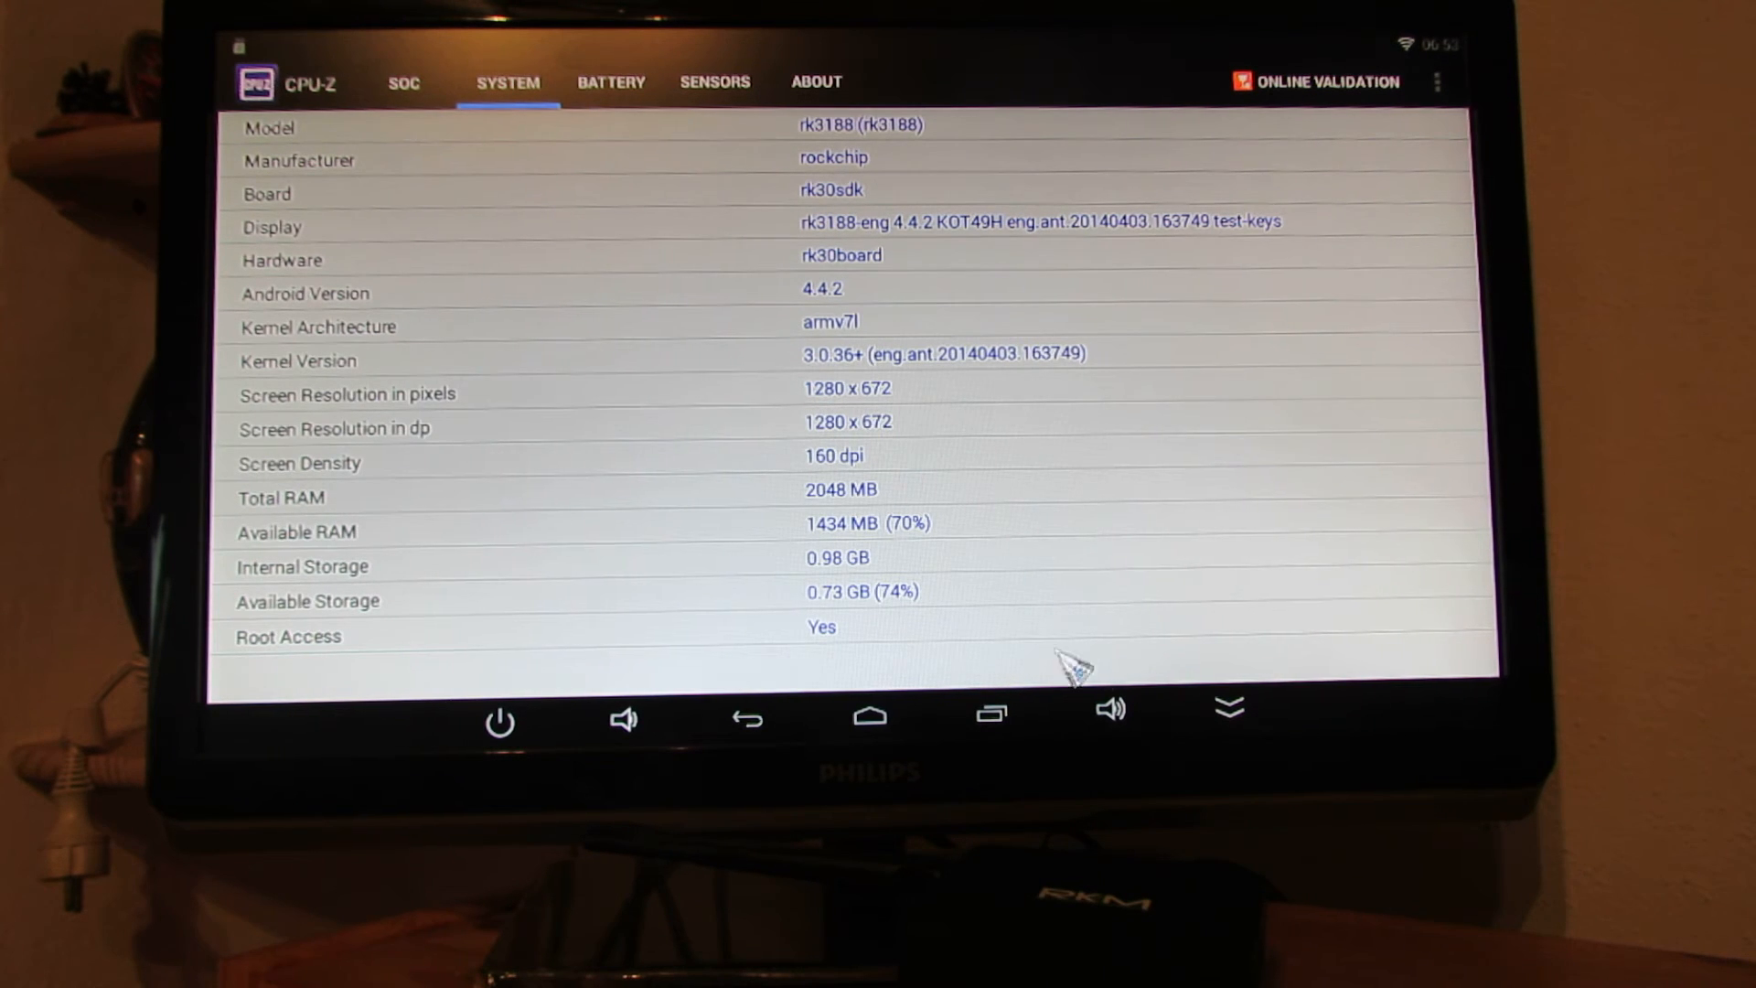
pyautogui.moveTo(857, 454)
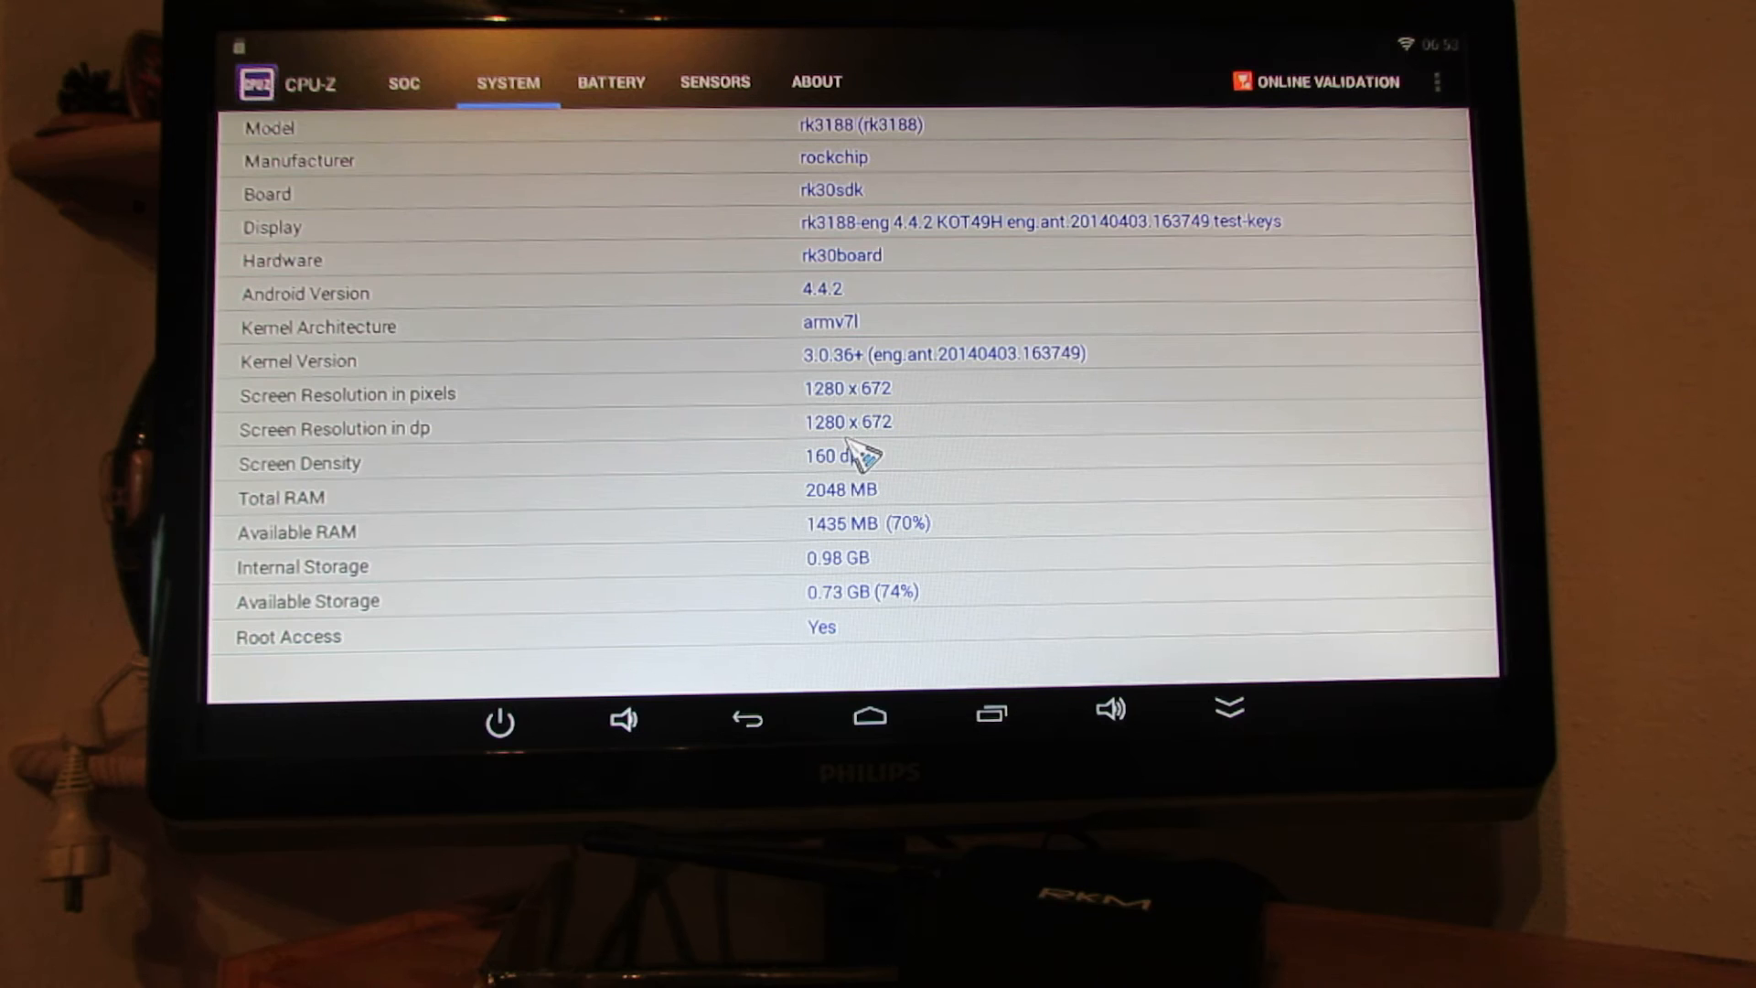
pyautogui.moveTo(907, 431)
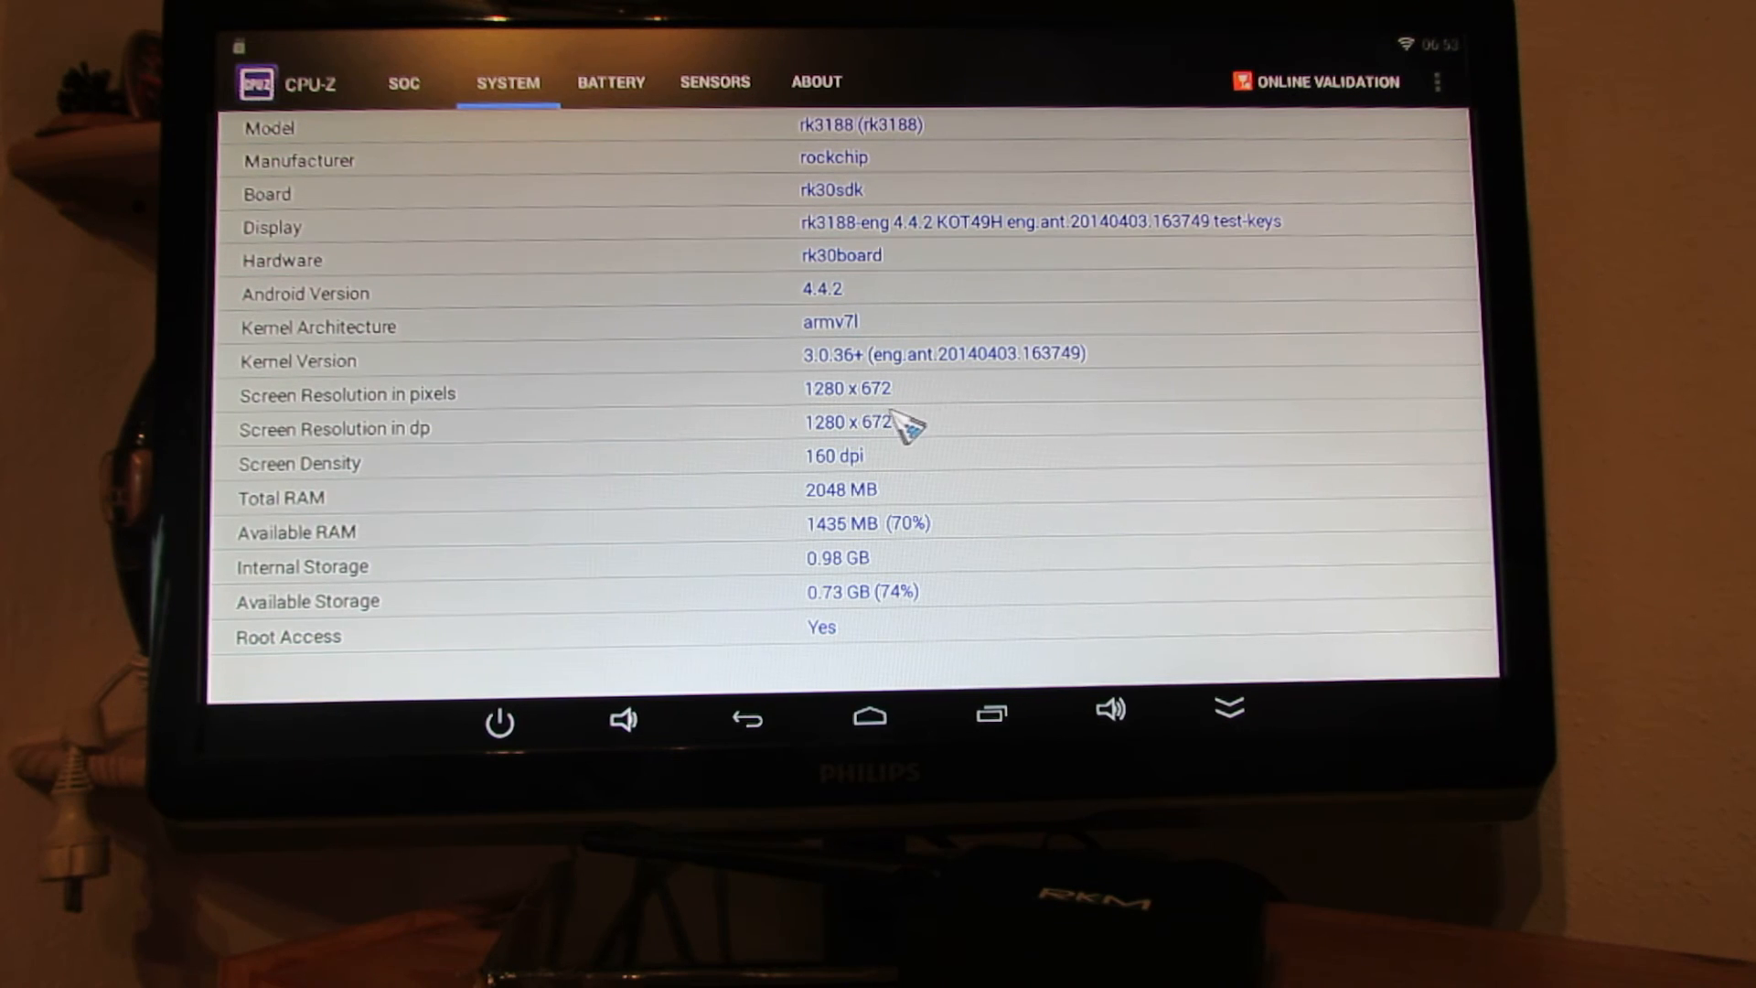
pyautogui.moveTo(857, 717)
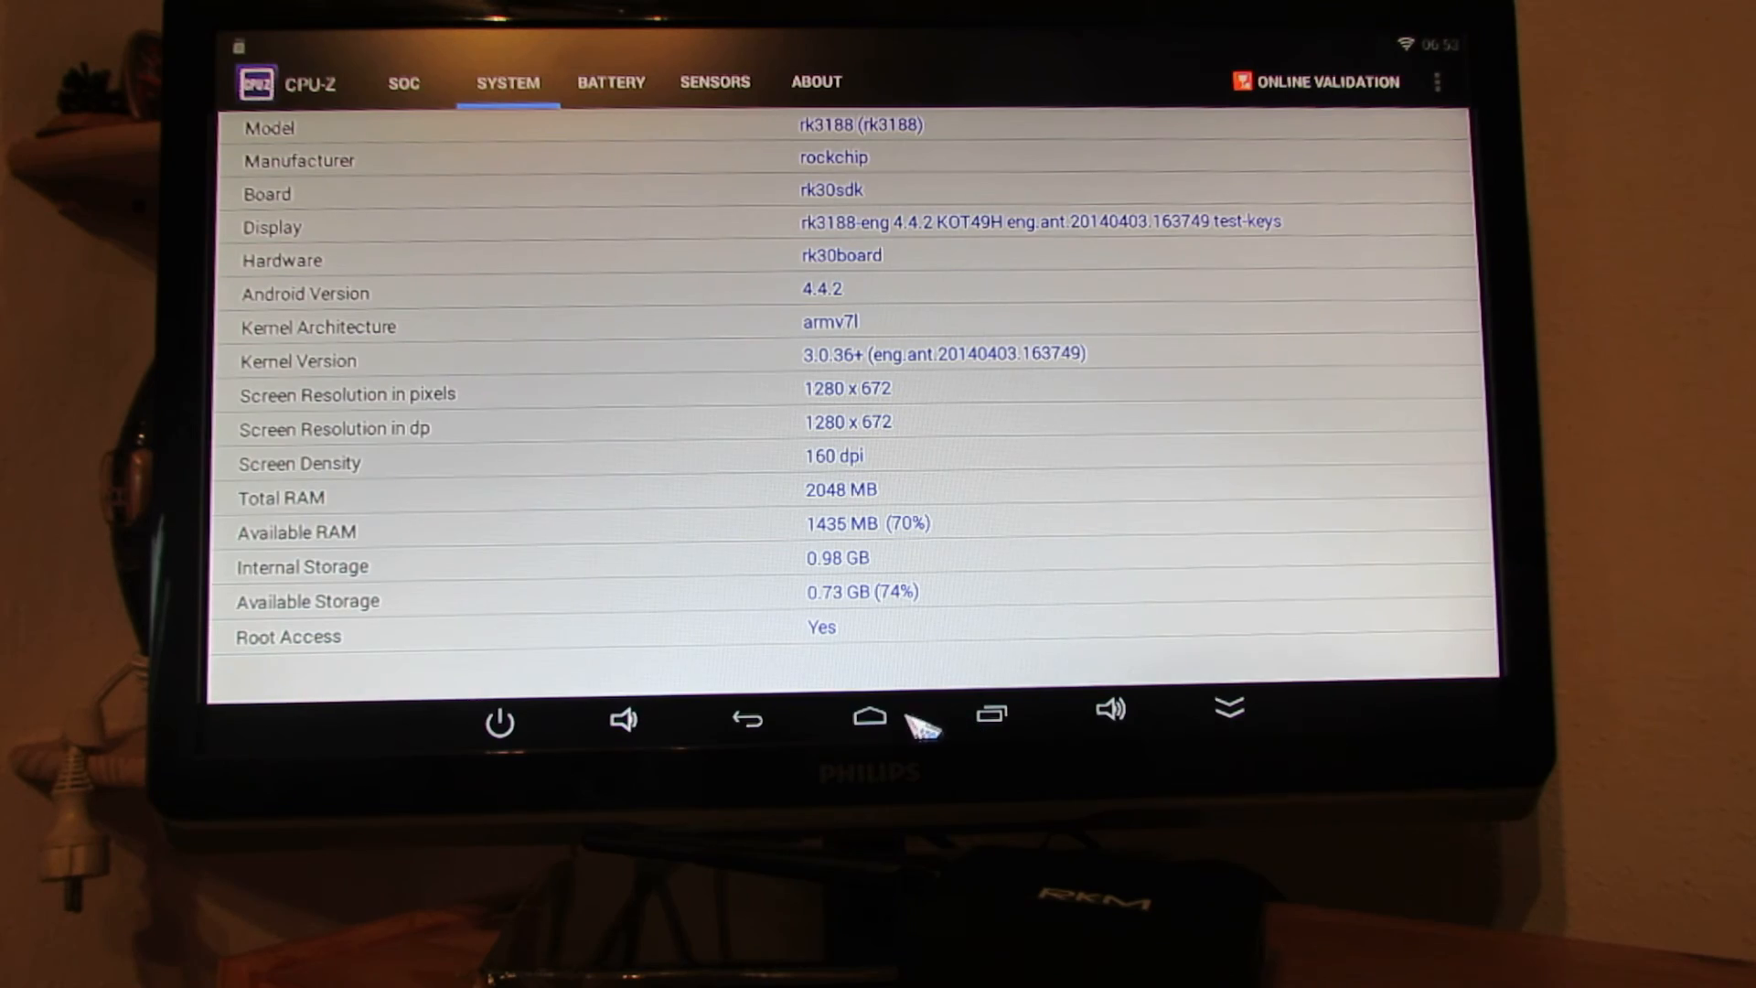
pyautogui.click(869, 717)
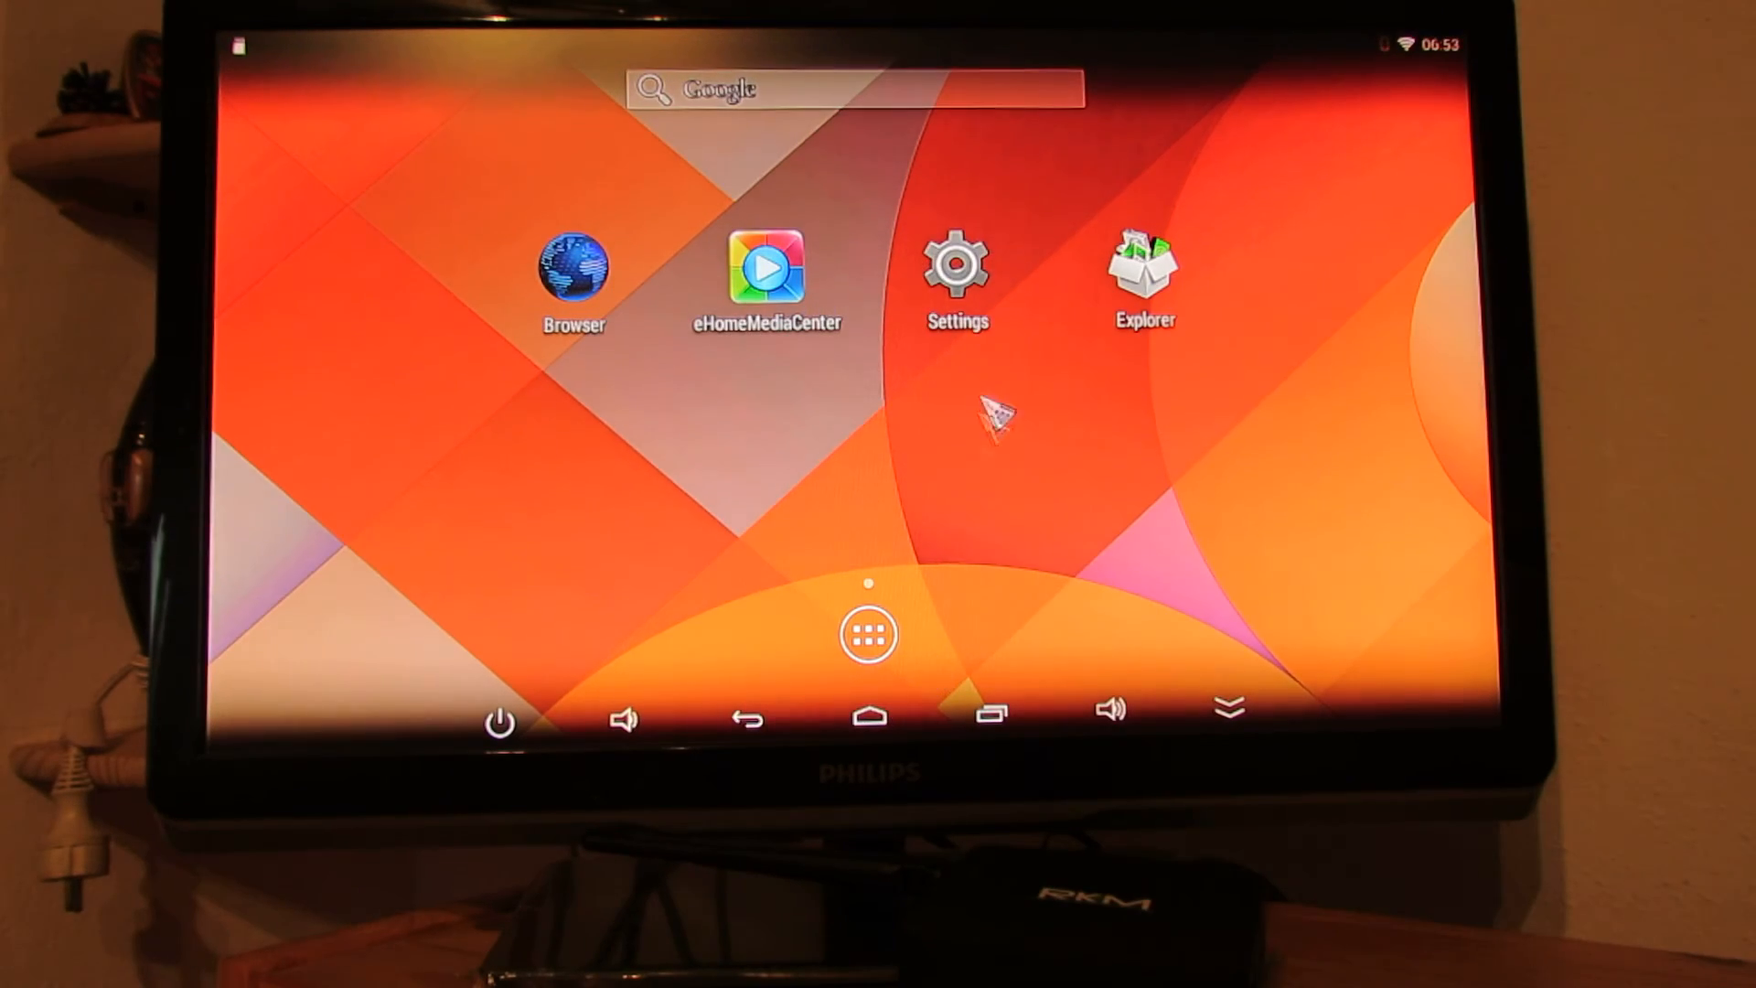
# Enable the status-bar screenshot button in ScreenshotSetting, then scroll to About device.
pyautogui.click(954, 263)
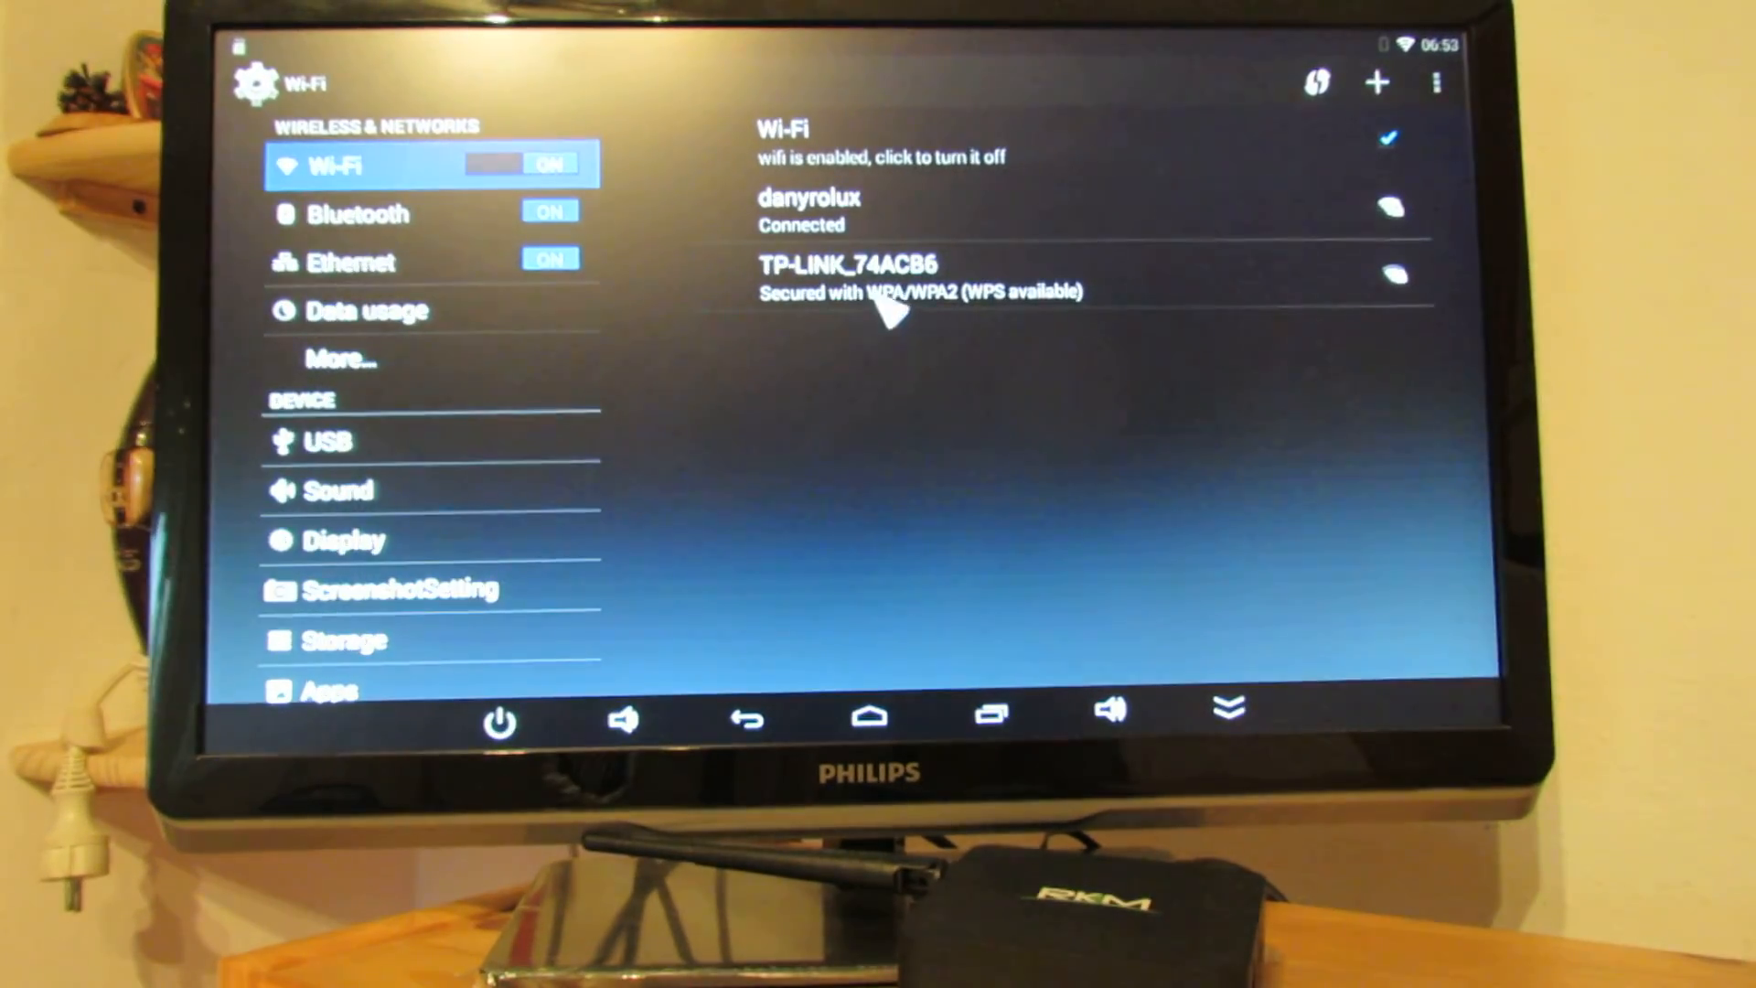
pyautogui.moveTo(369, 224)
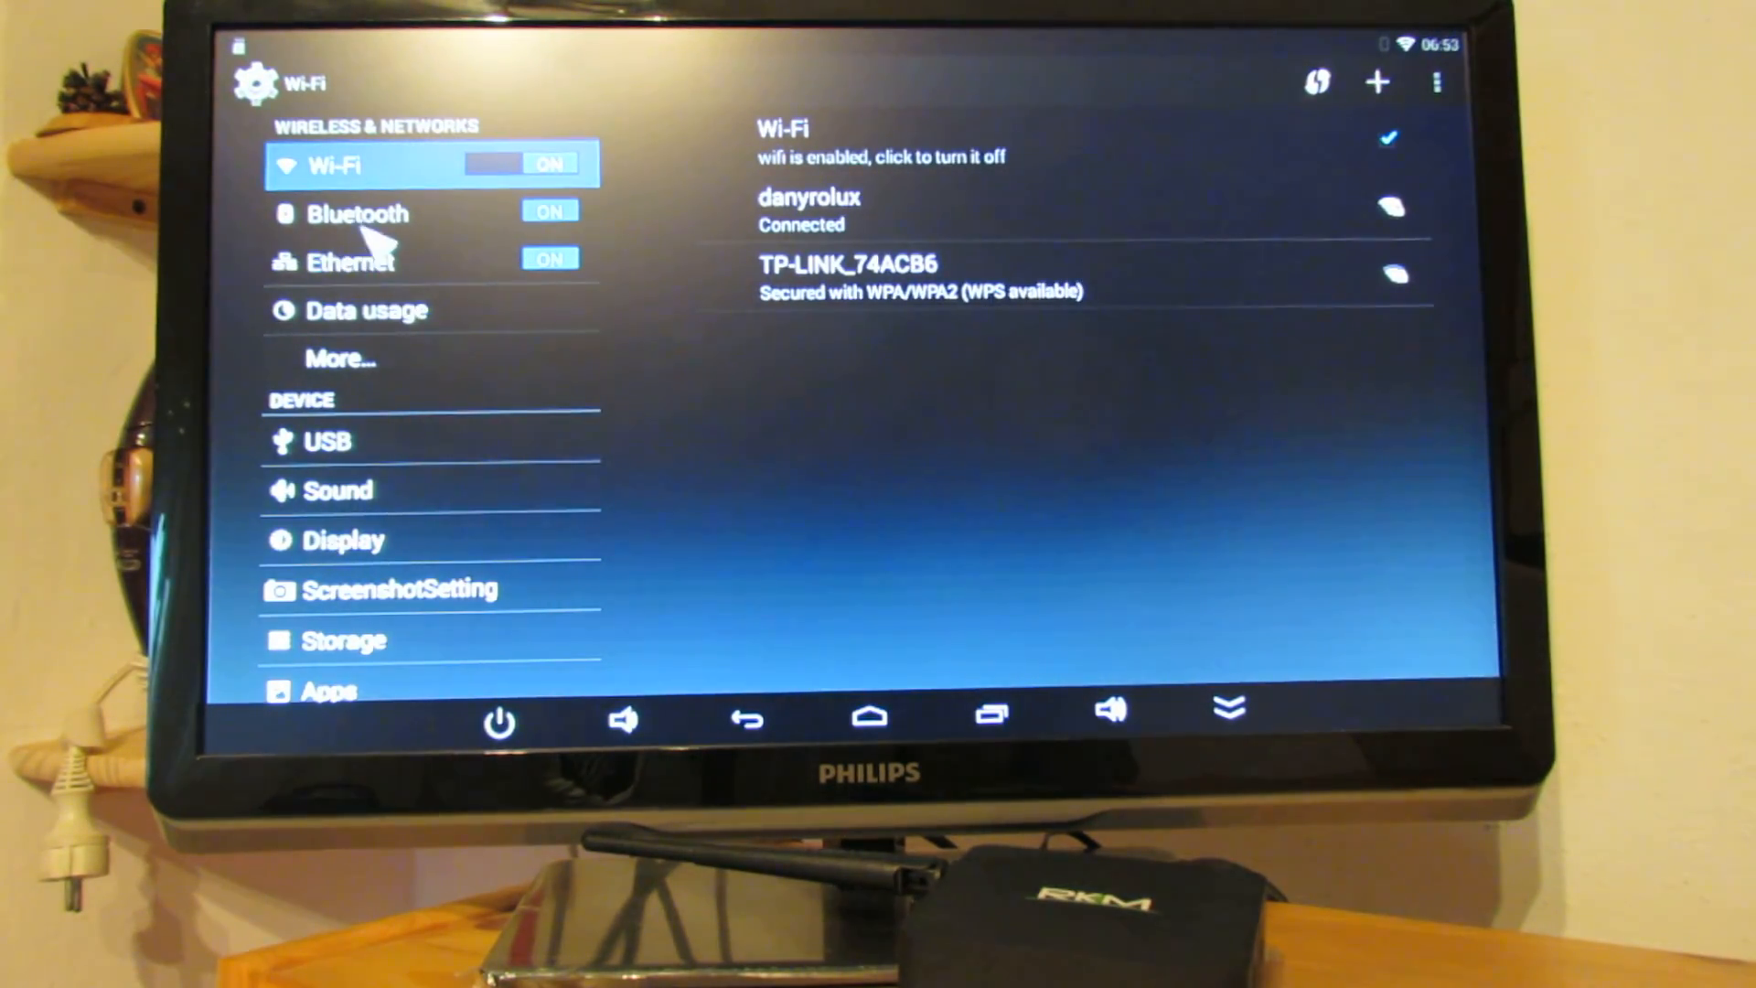
pyautogui.scroll(-3)
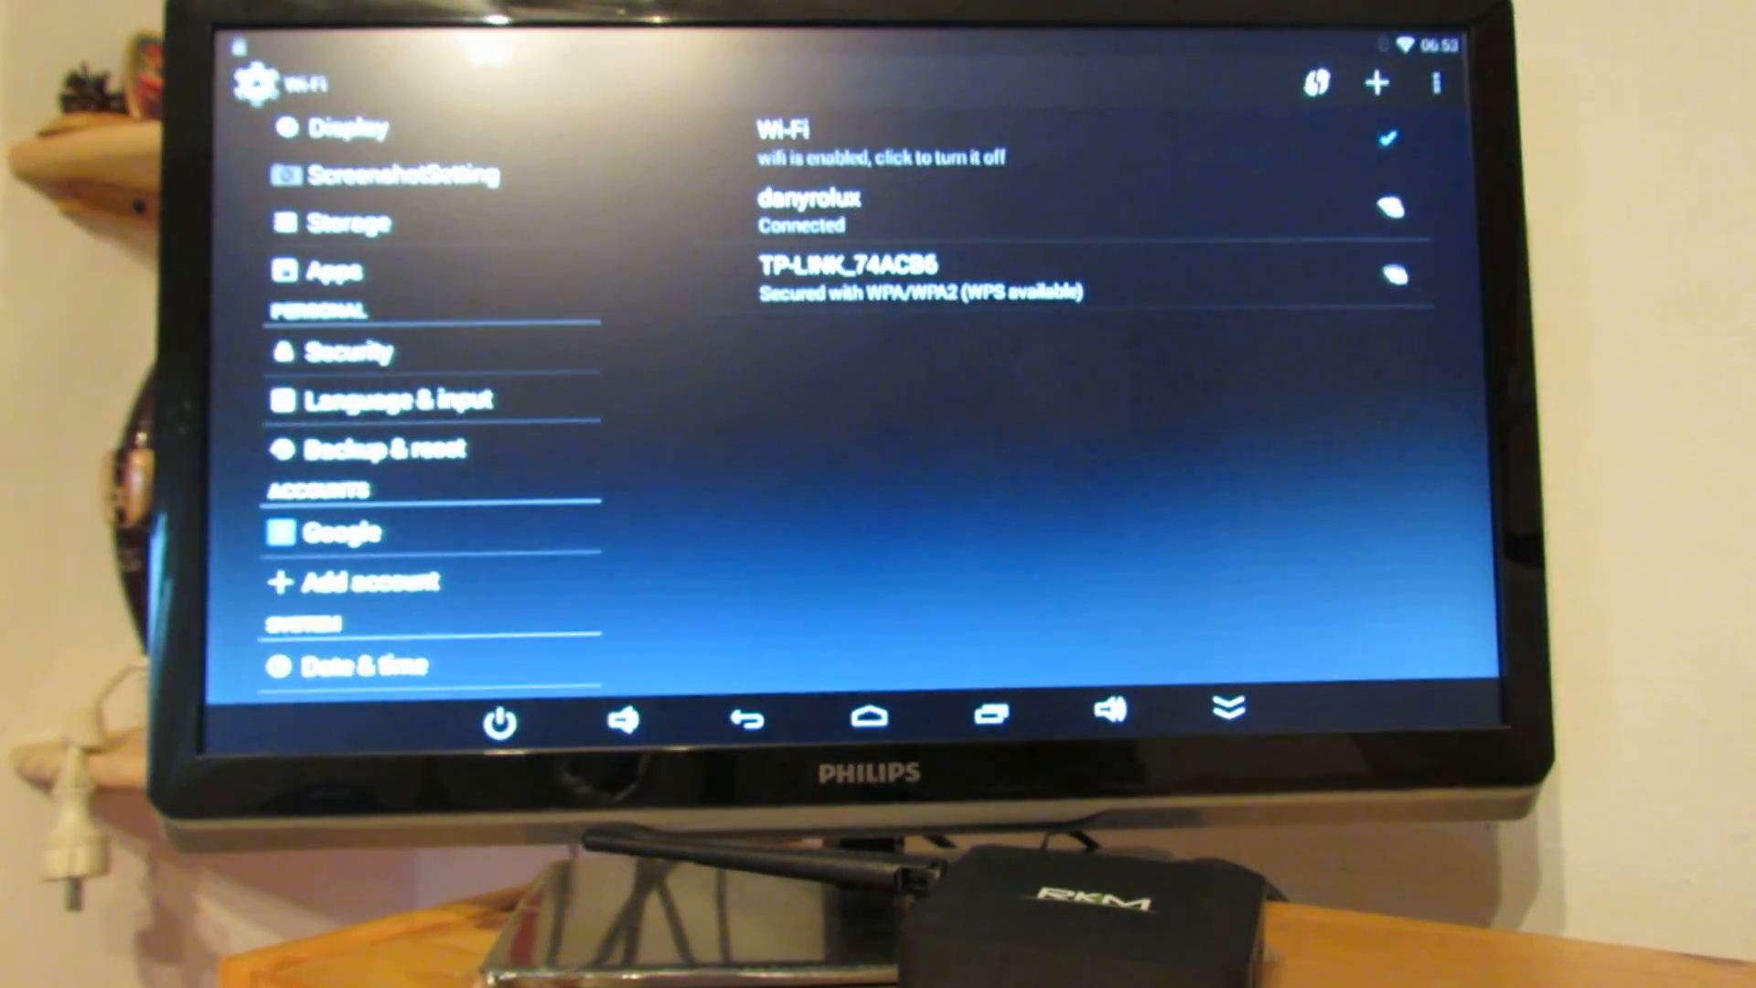
pyautogui.click(403, 174)
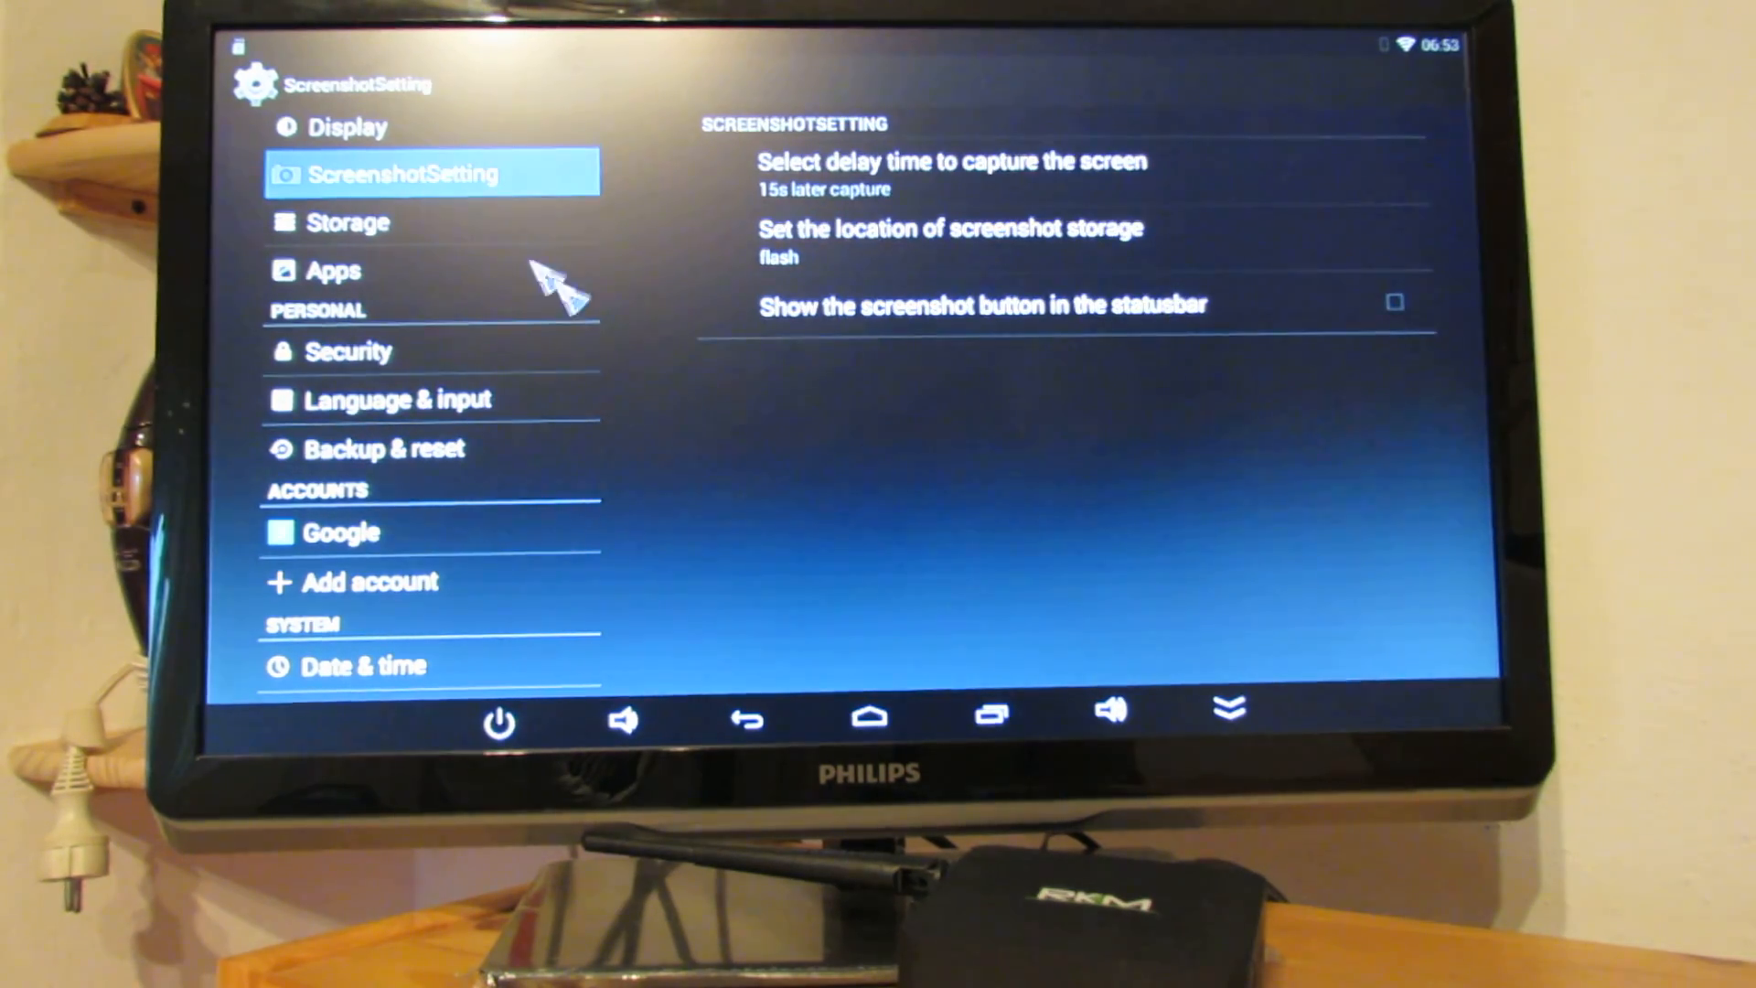
pyautogui.click(1396, 303)
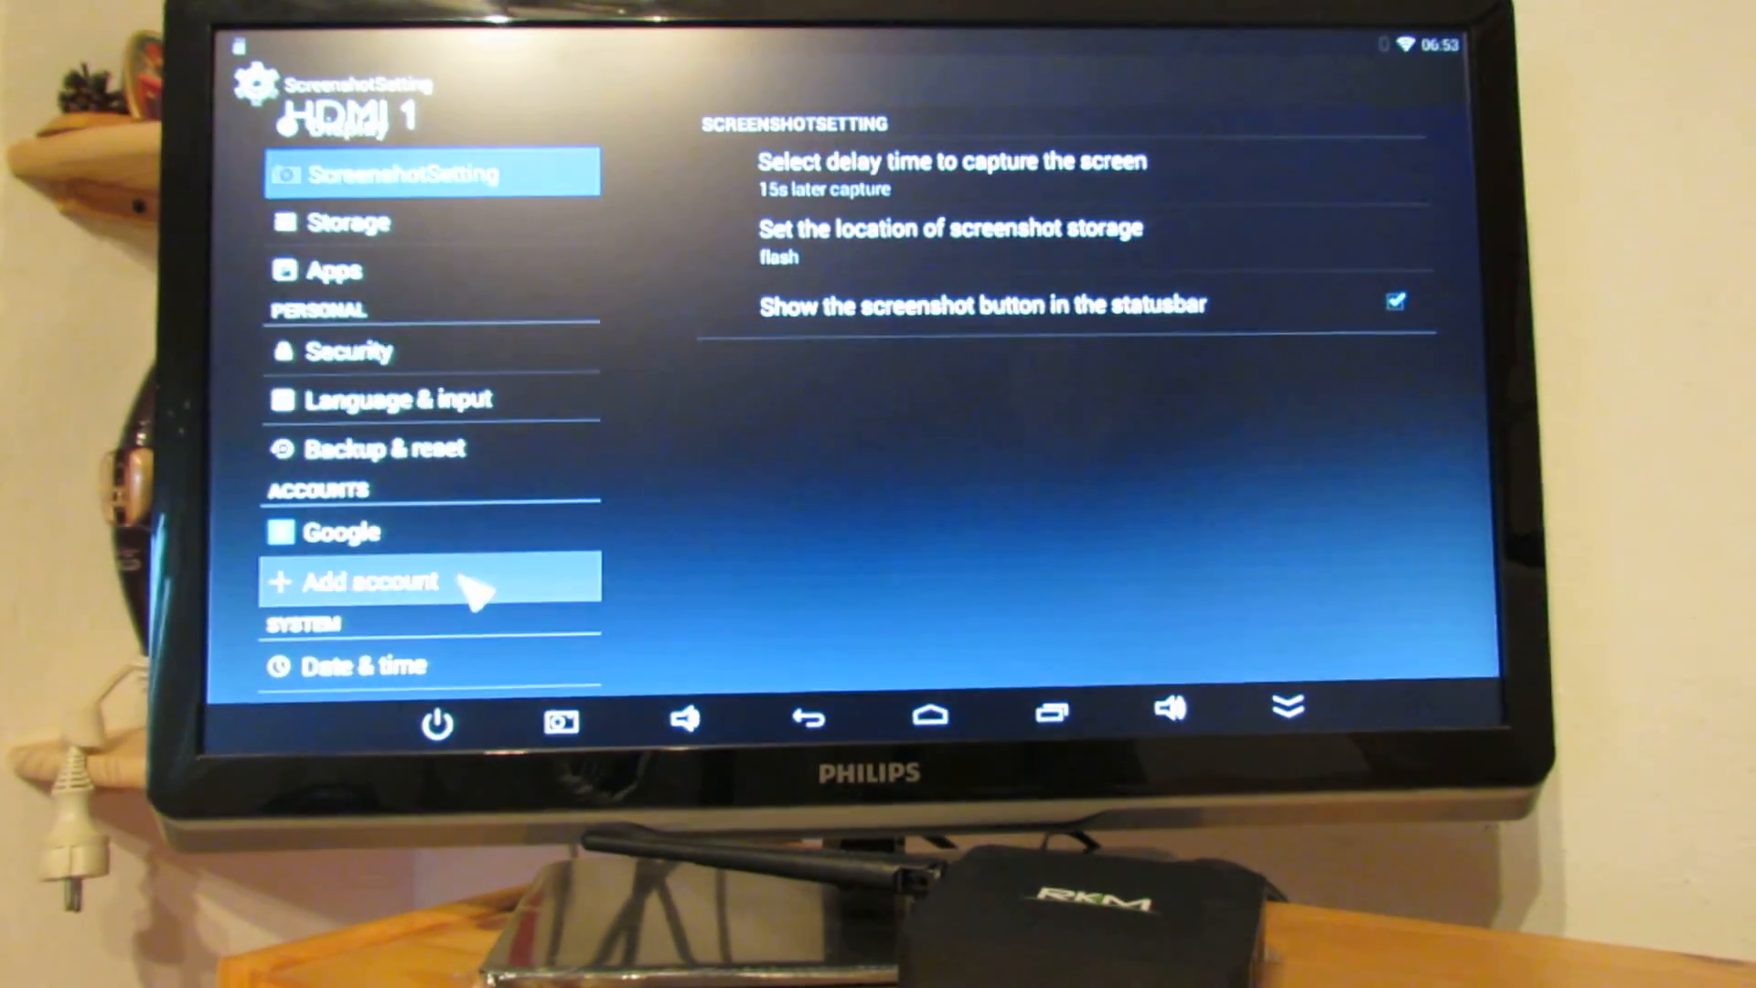
pyautogui.scroll(-3)
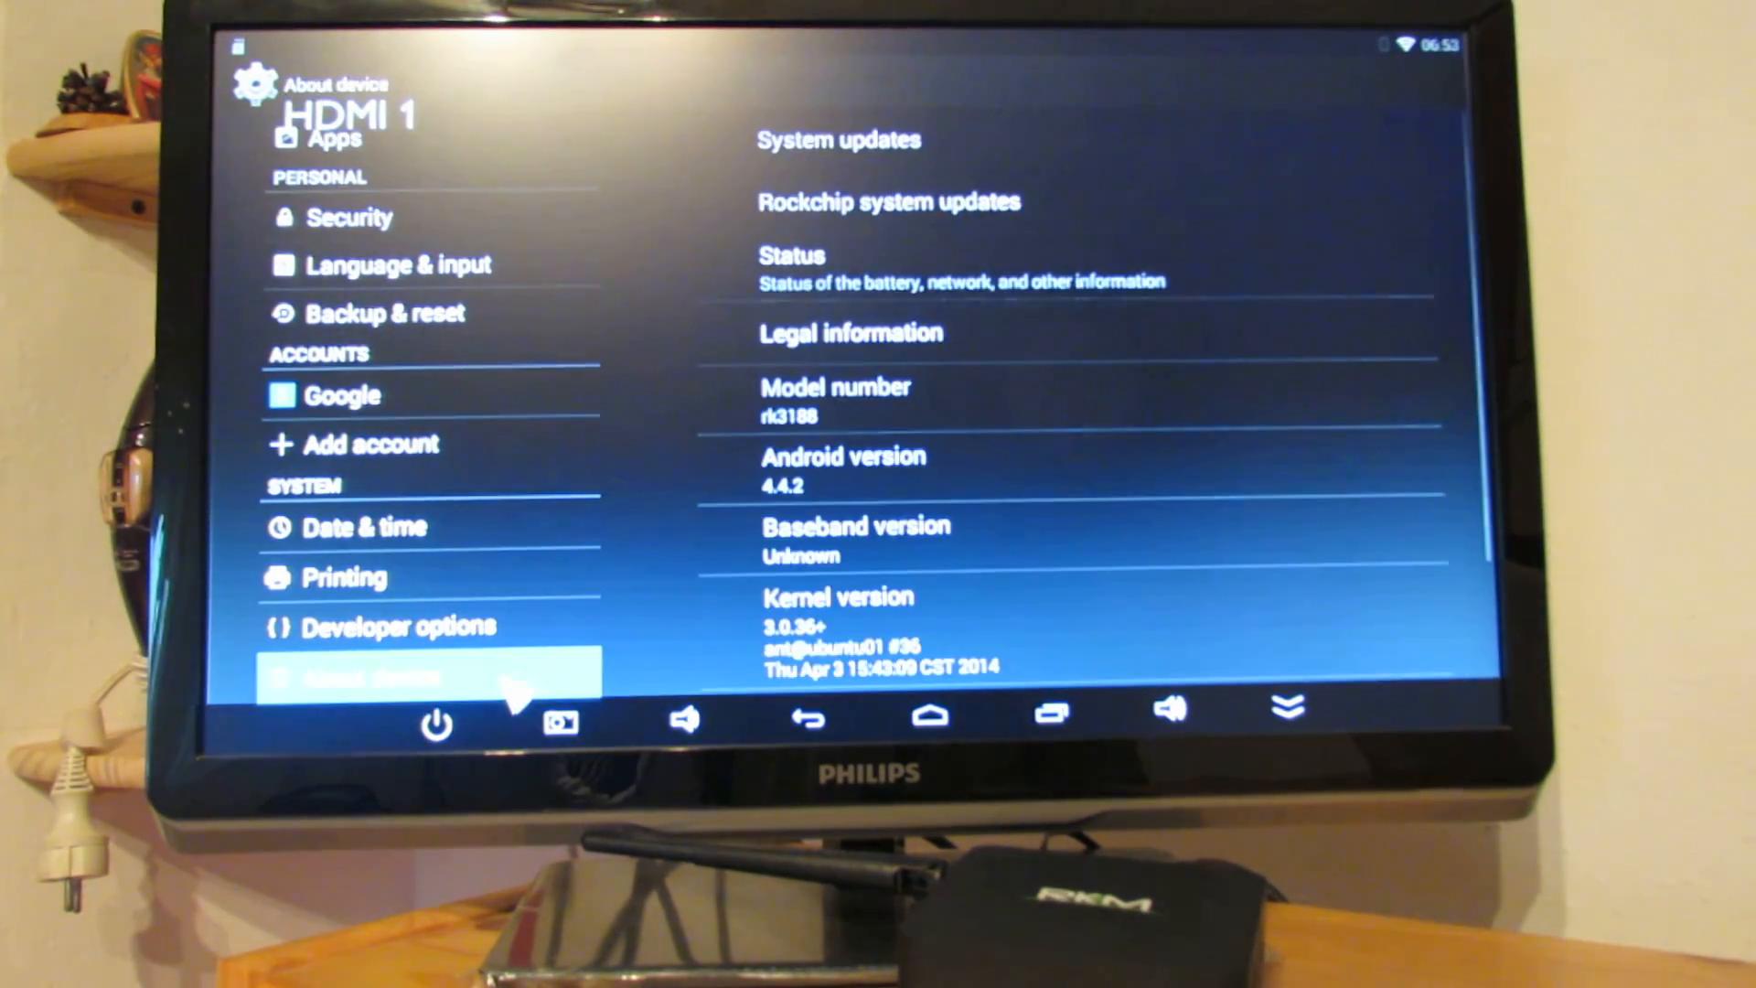
pyautogui.scroll(-3)
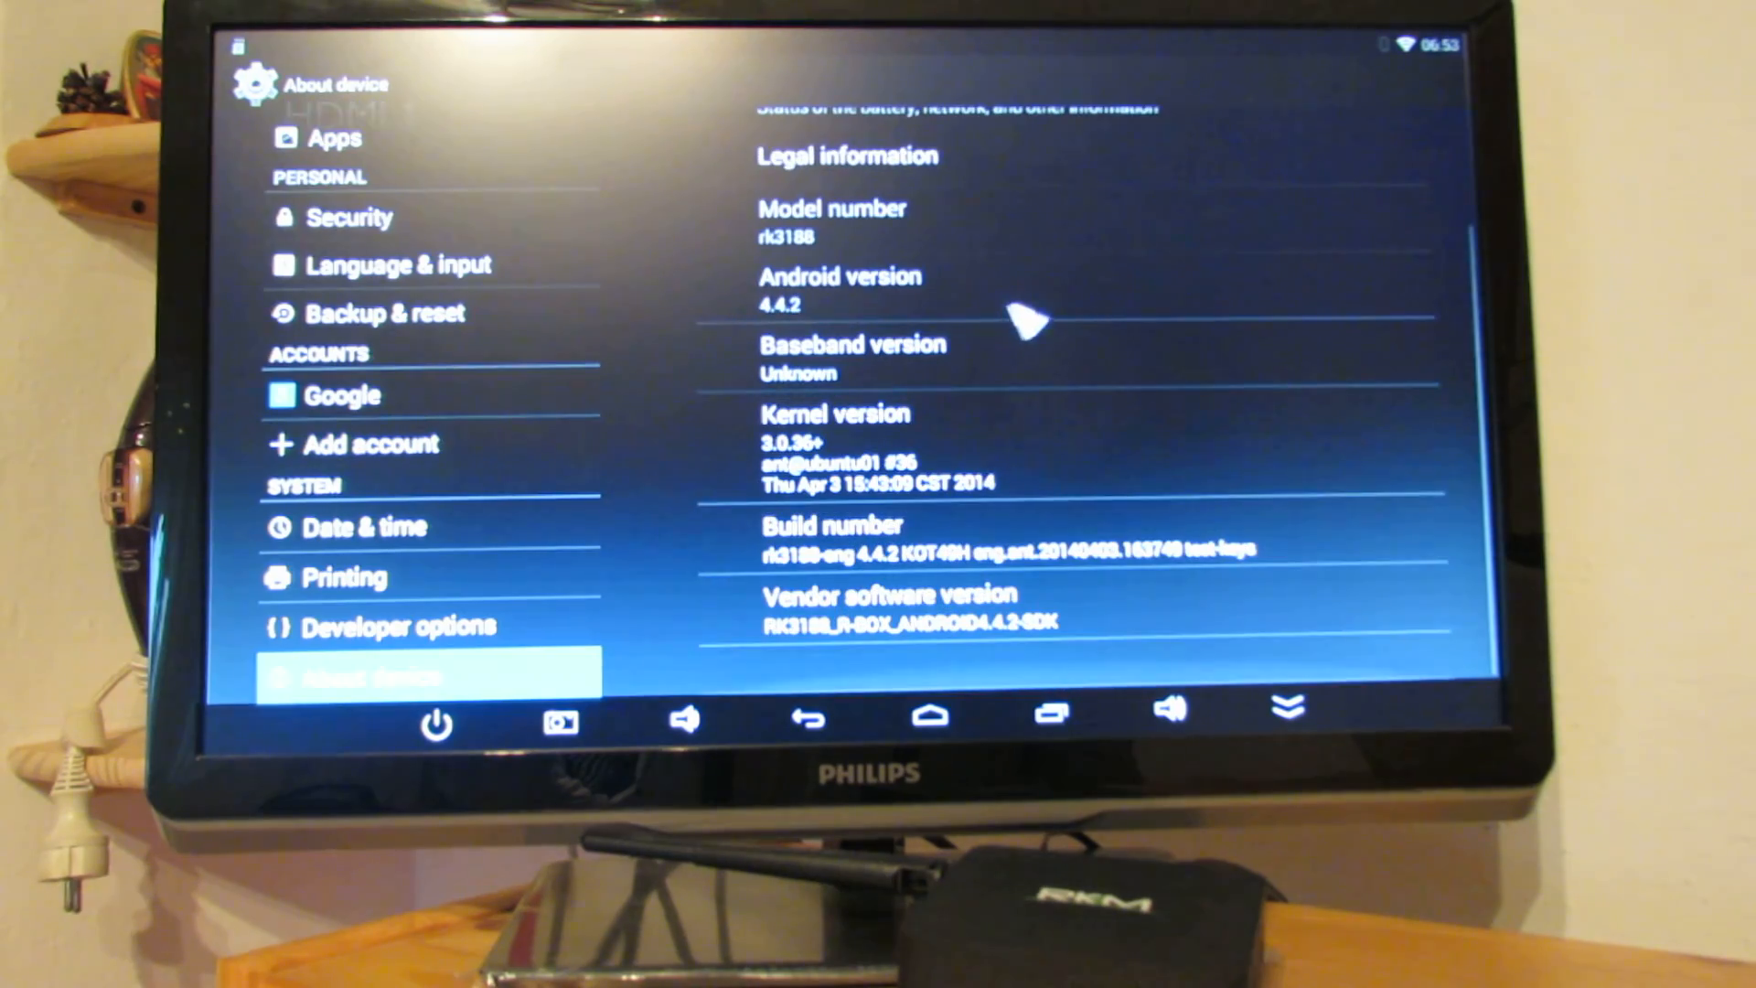